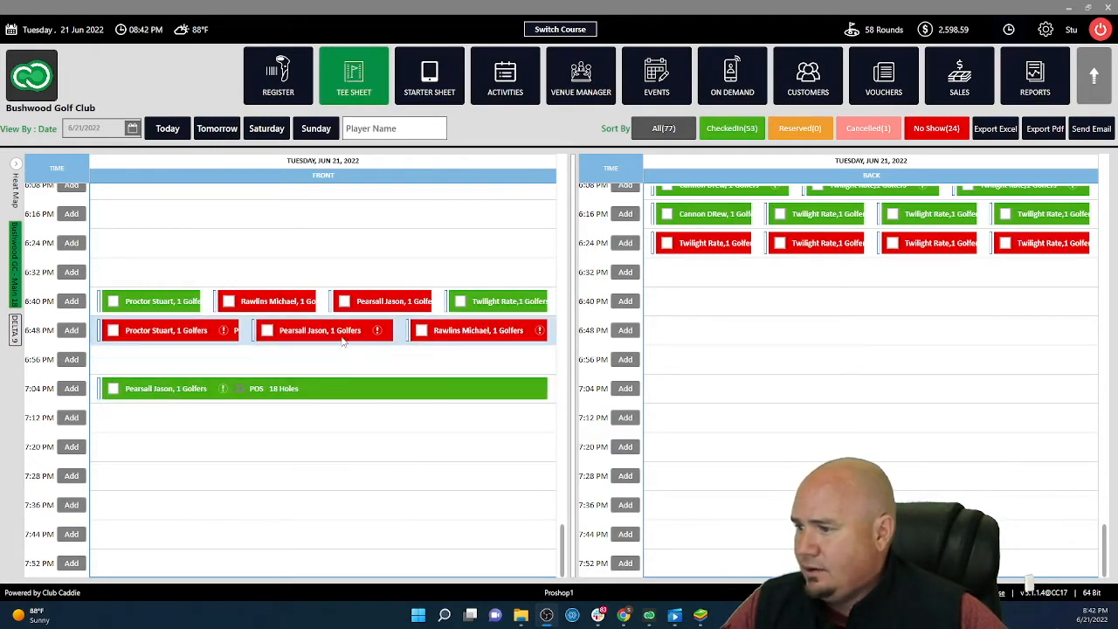
pyautogui.moveTo(332, 331)
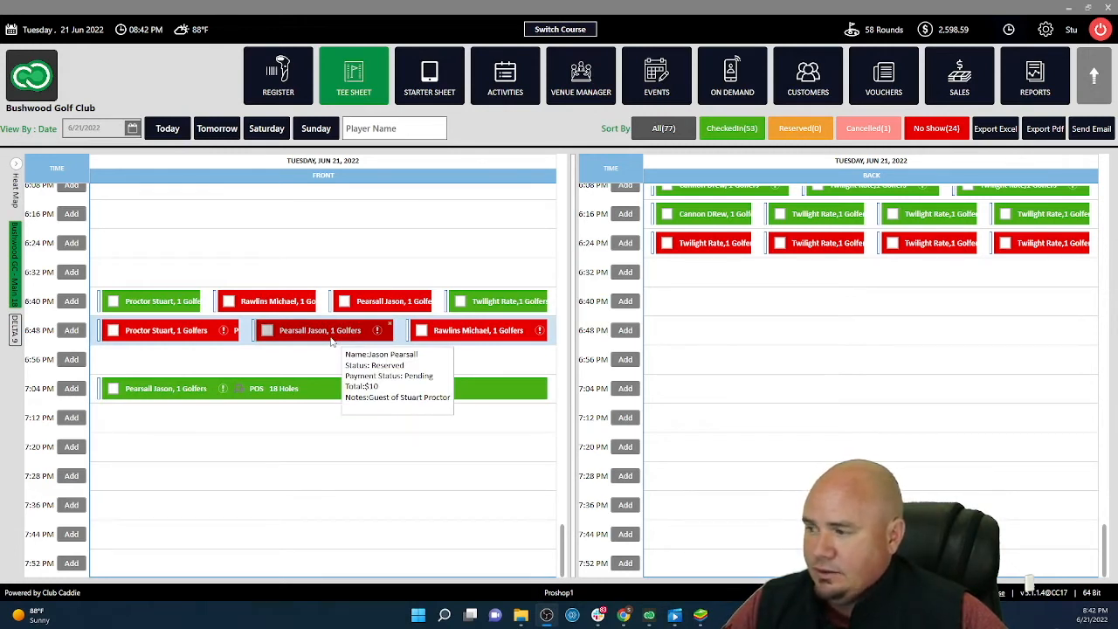
# Choose Quick Pay on the reserved 6:48 PM booking to open its $10.89 Payment Mode dialog
pyautogui.rightClick(325, 330)
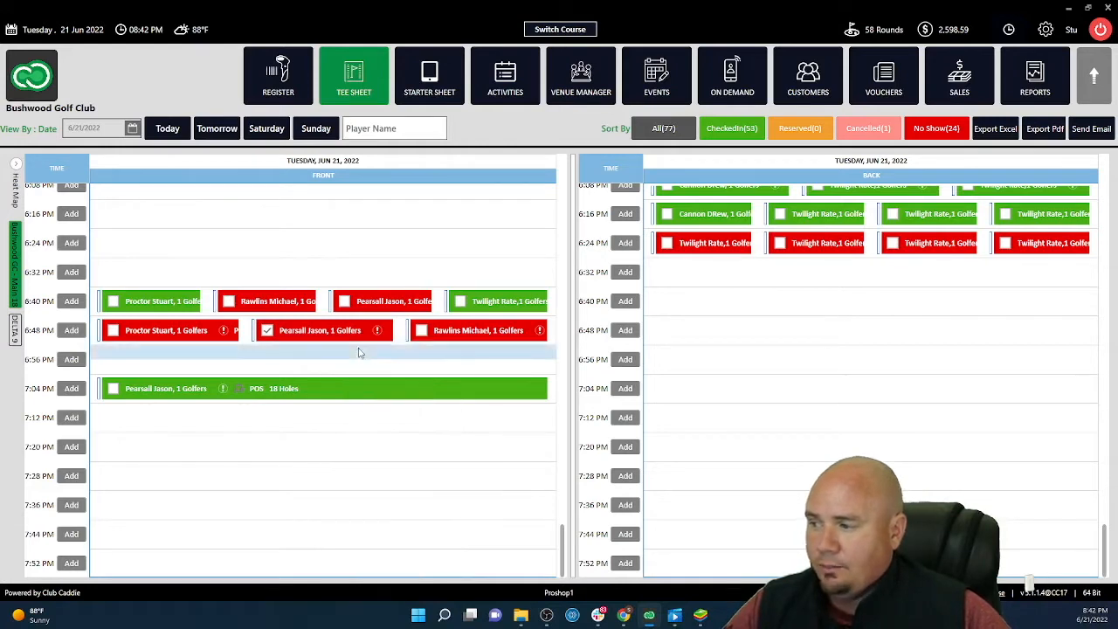
pyautogui.click(267, 329)
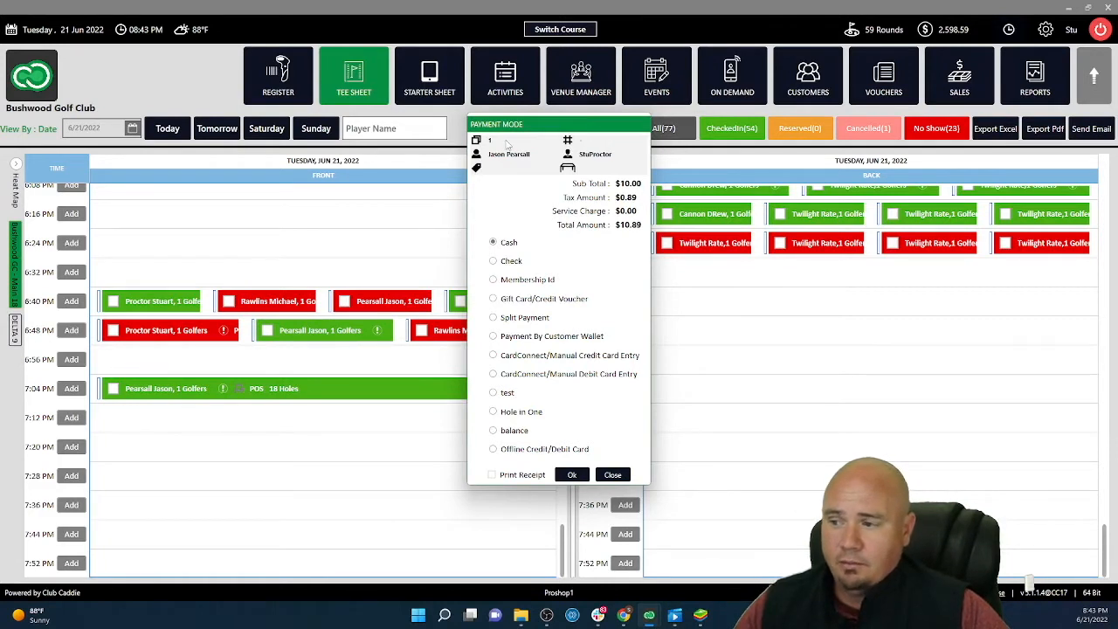
pyautogui.moveTo(492, 297)
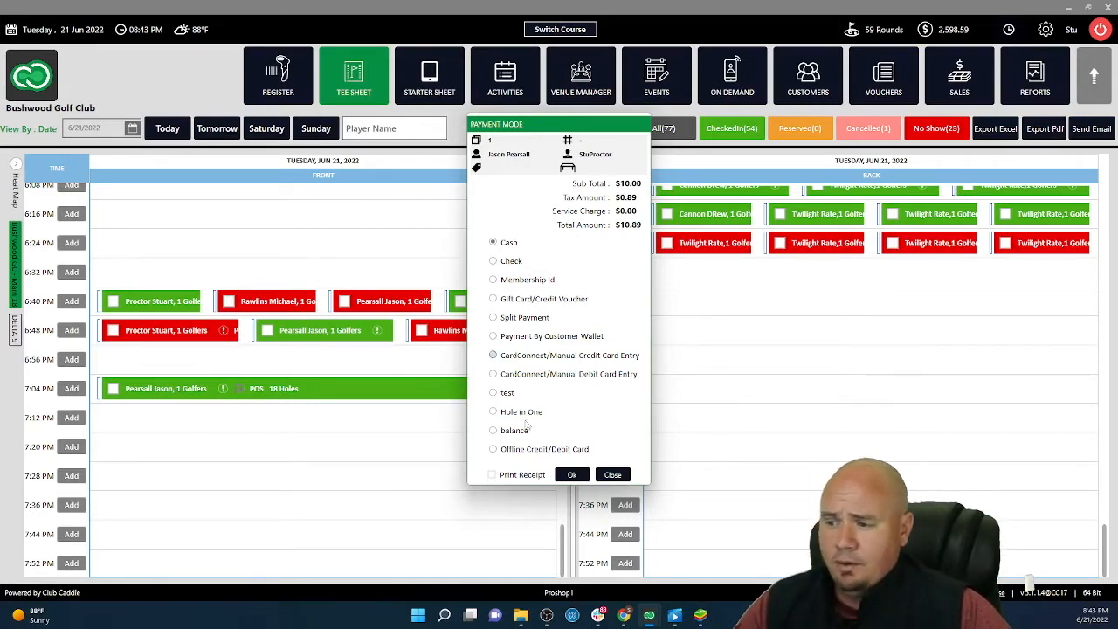
# Confirm the $10.89 cash payment and close the receipt so 6:48 PM shows checked in
pyautogui.click(571, 475)
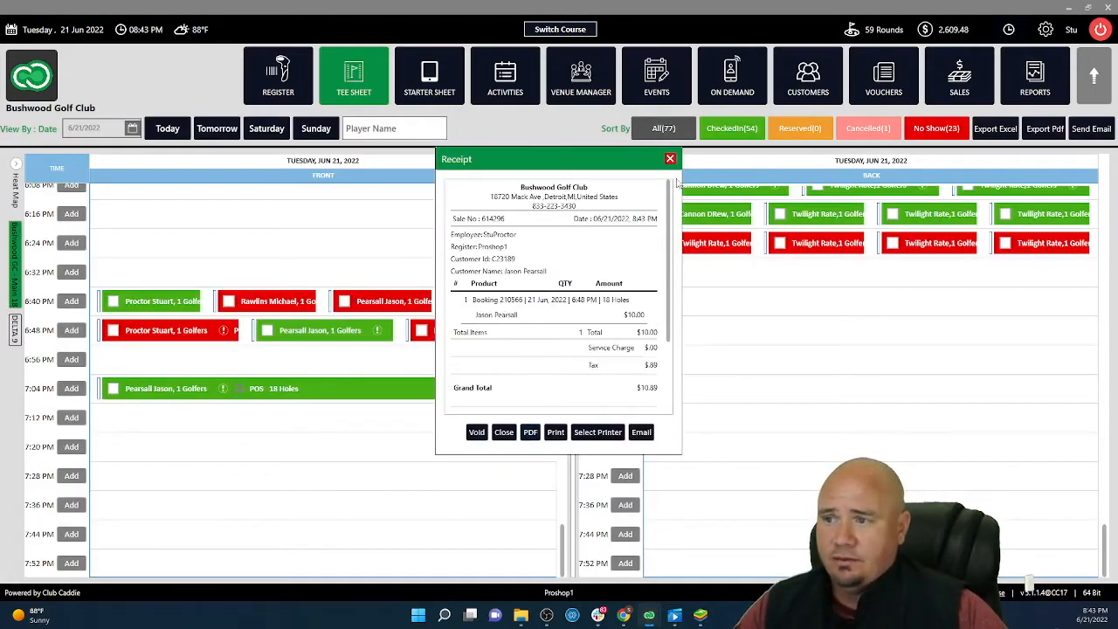
pyautogui.click(669, 159)
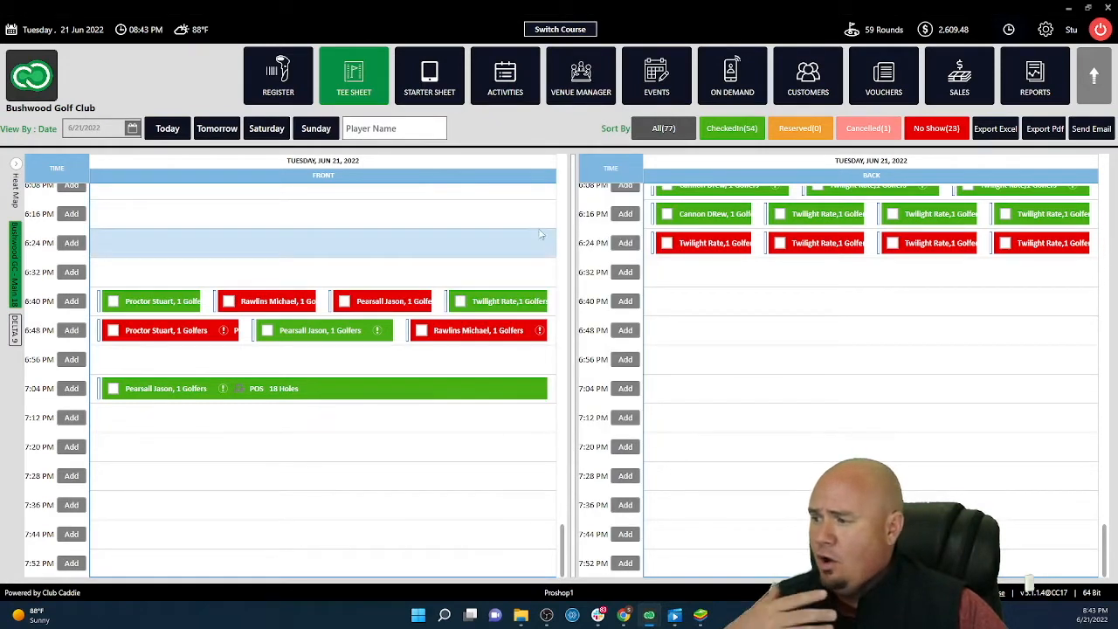
pyautogui.moveTo(324, 387)
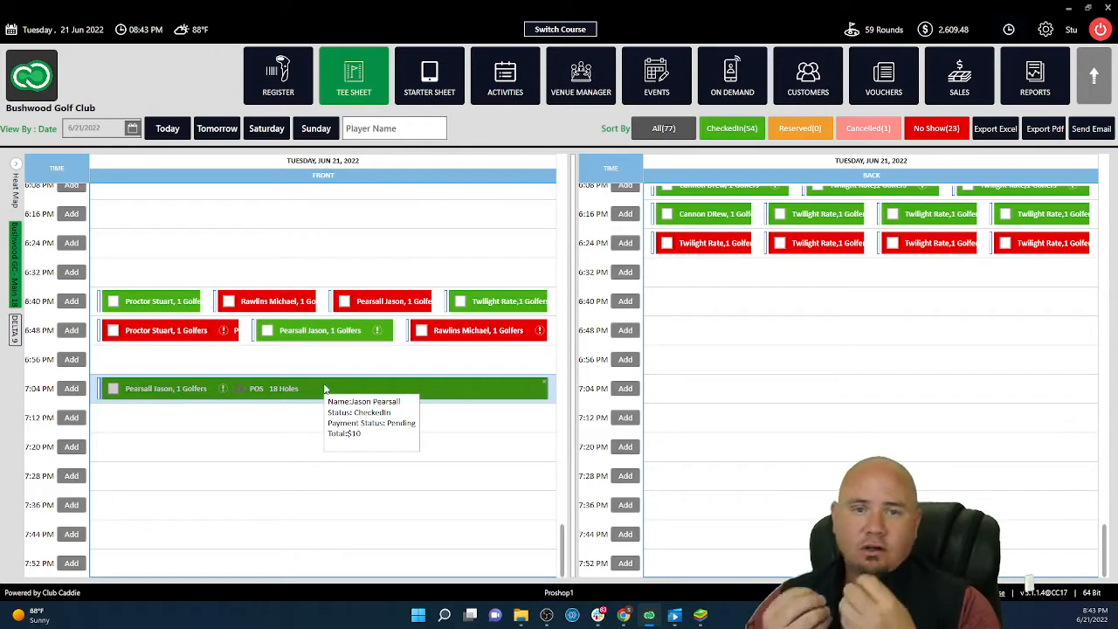
pyautogui.moveTo(325, 388)
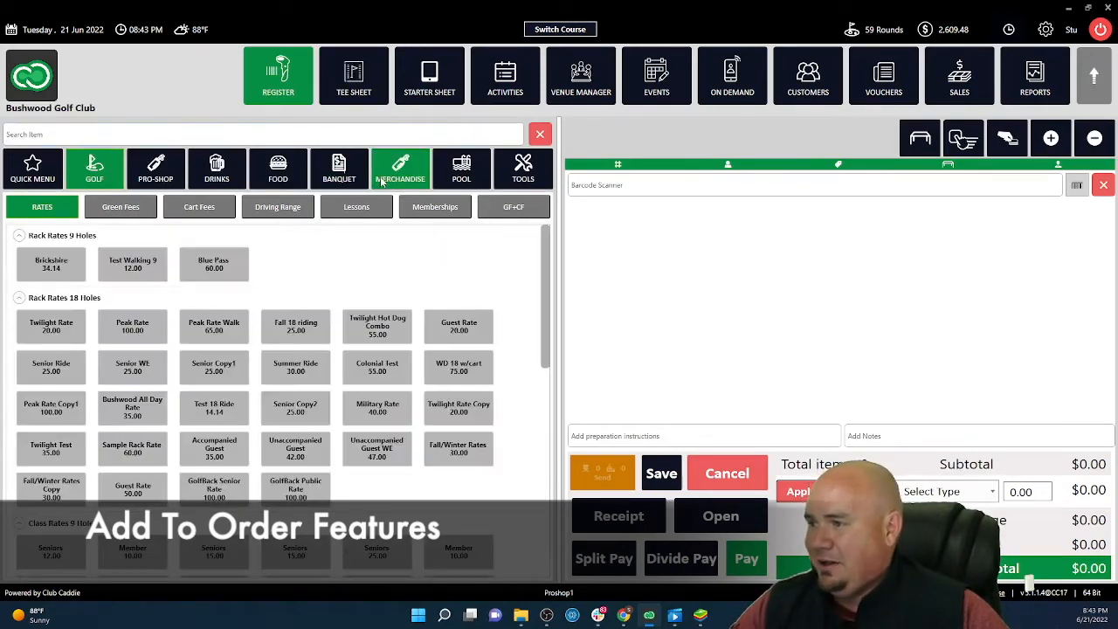
# Add a dozen Titleist Pro V1 balls from Merchandise > Balls, save the $69.77 order
pyautogui.click(400, 167)
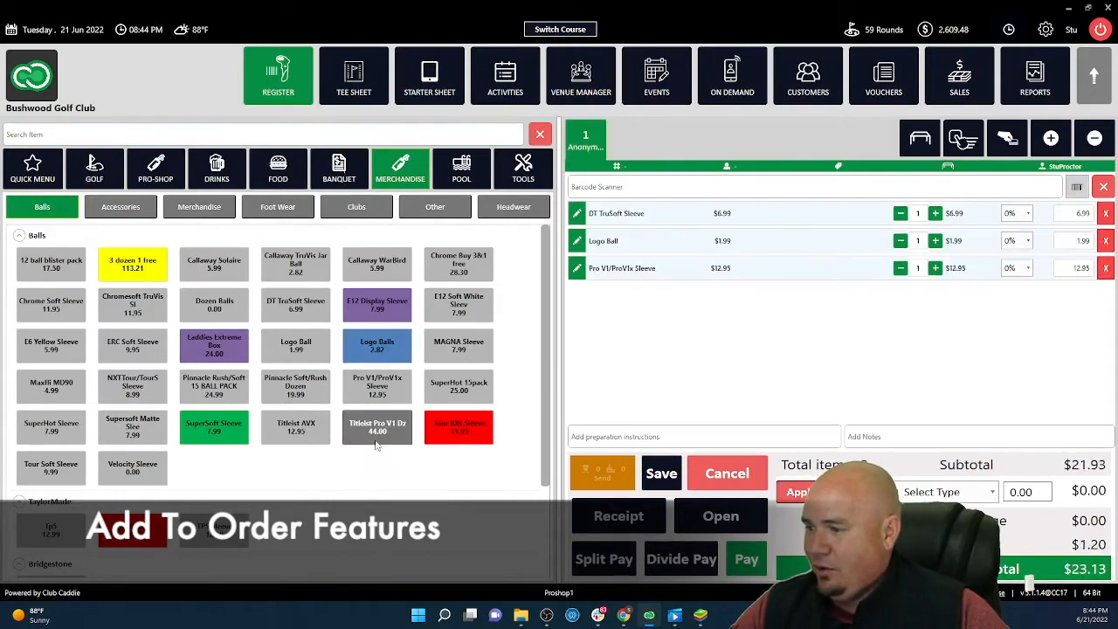
pyautogui.click(377, 426)
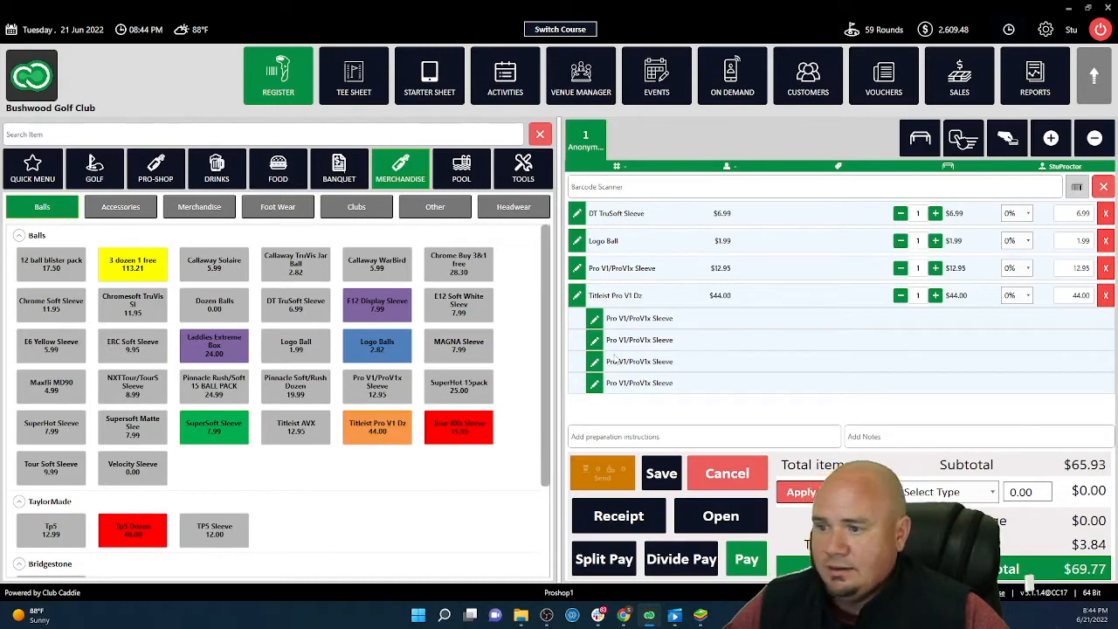
pyautogui.moveTo(629, 366)
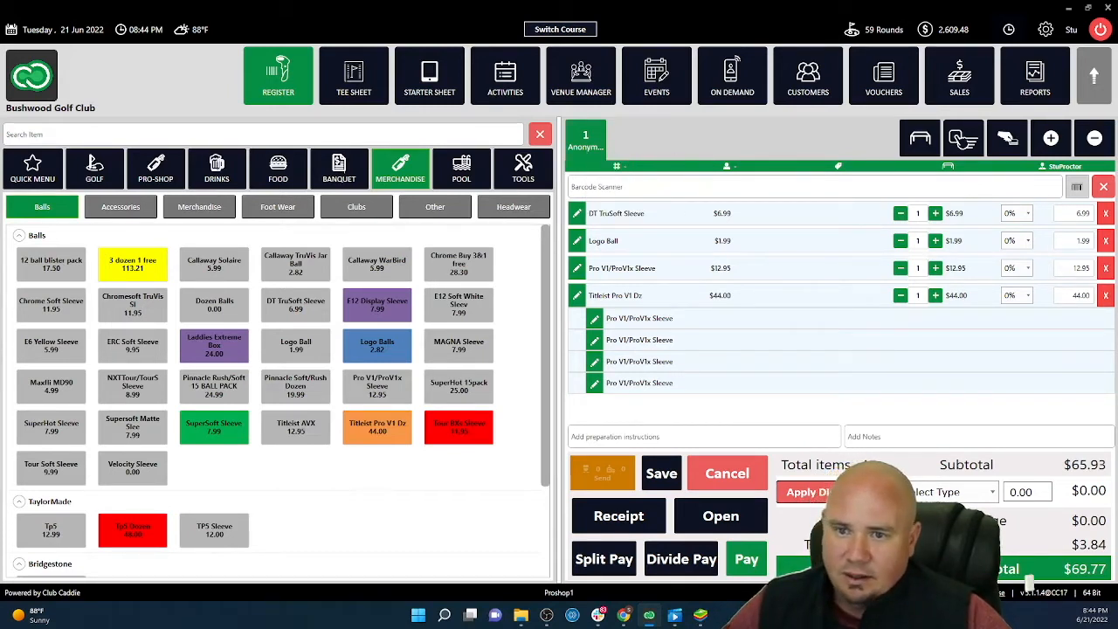
pyautogui.click(353, 75)
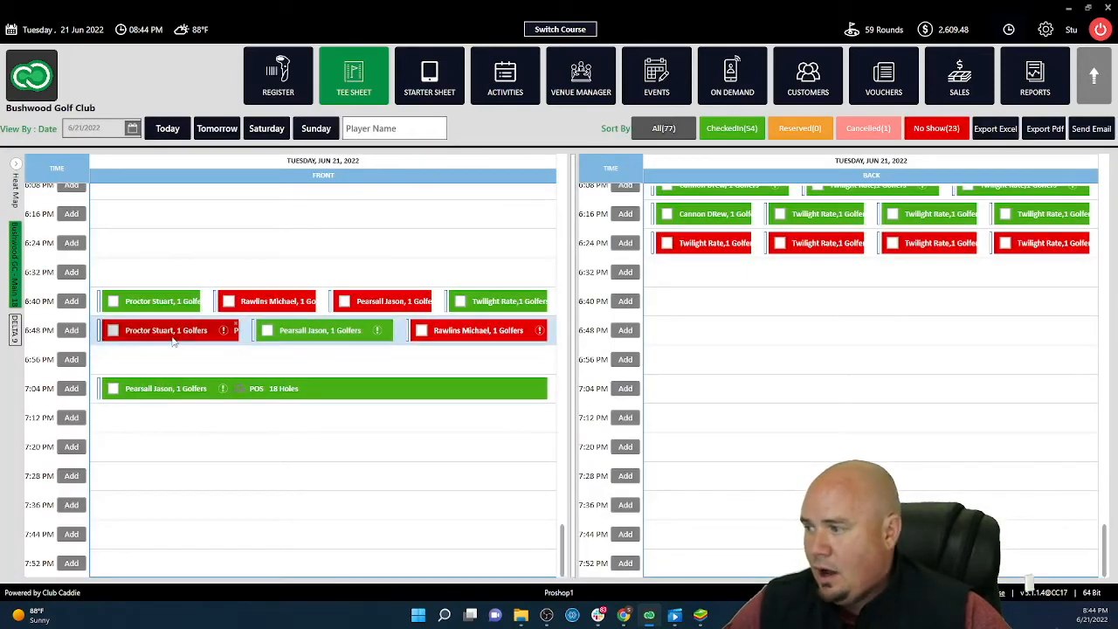
# Add the 6:48 PM booking to the Anonymous Guest's saved order via Add To Order
pyautogui.rightClick(171, 331)
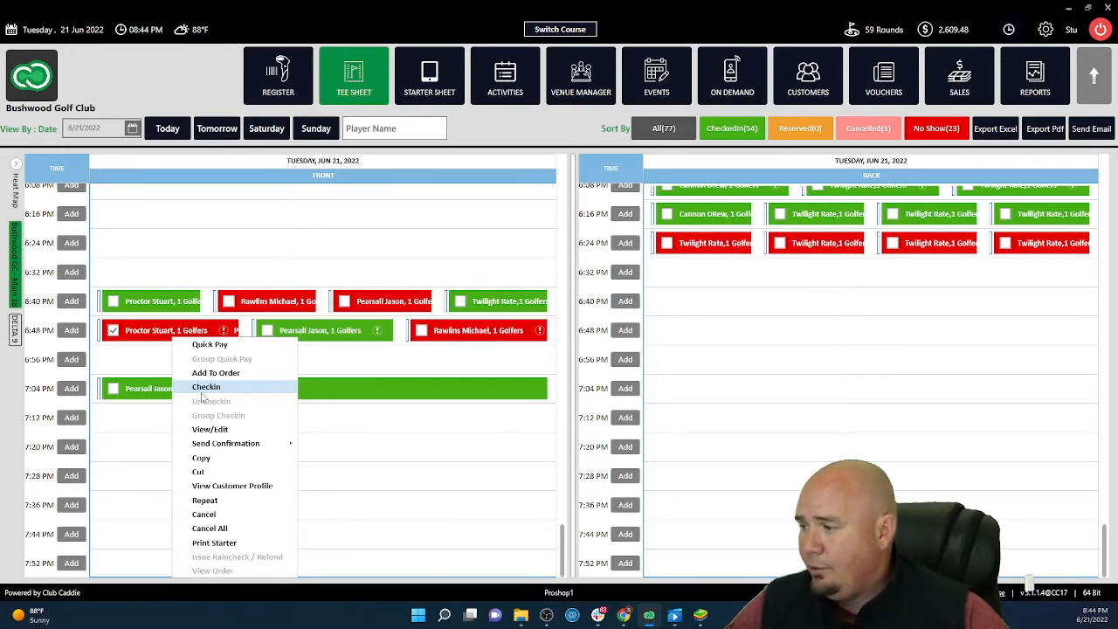
pyautogui.moveTo(216, 372)
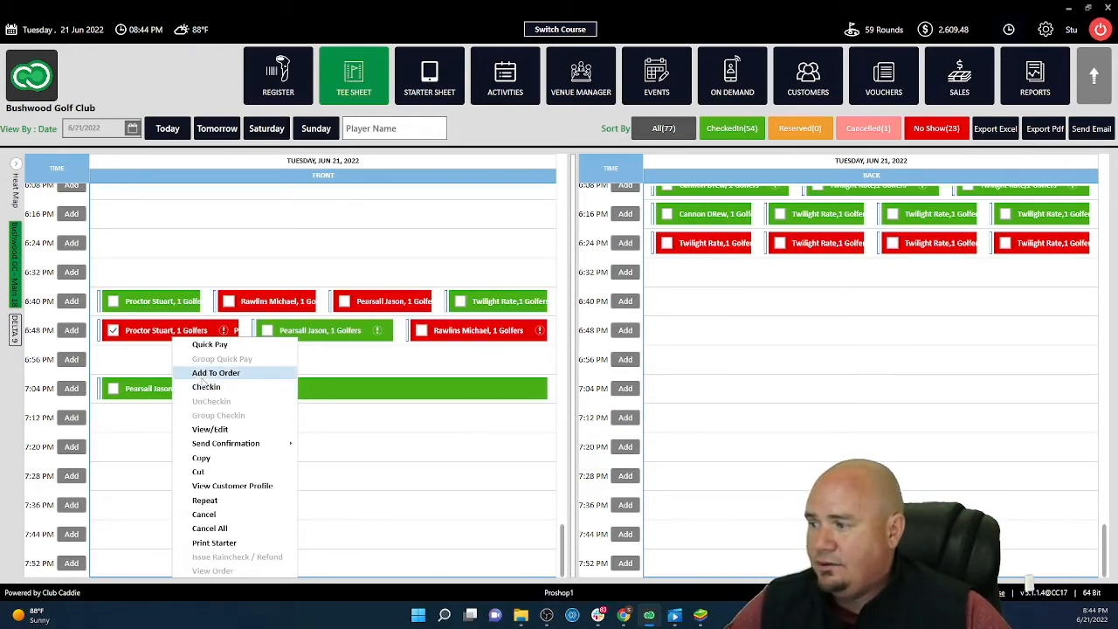
pyautogui.click(217, 372)
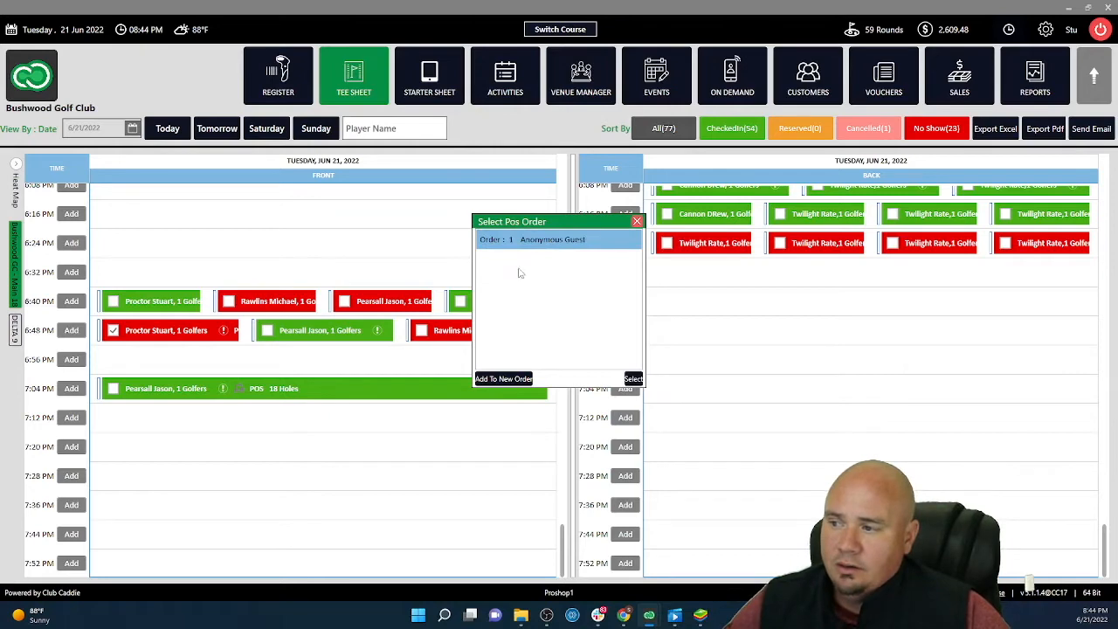
pyautogui.click(636, 220)
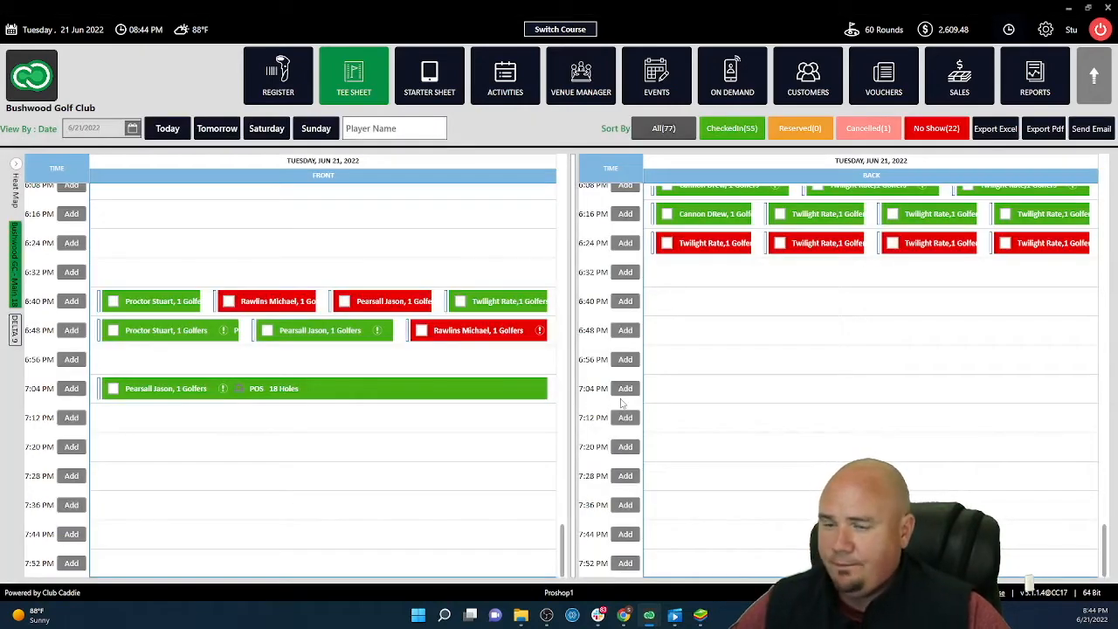
# From the Register, pay the combined $69.77 booking-plus-balls order and close its receipt
pyautogui.click(277, 77)
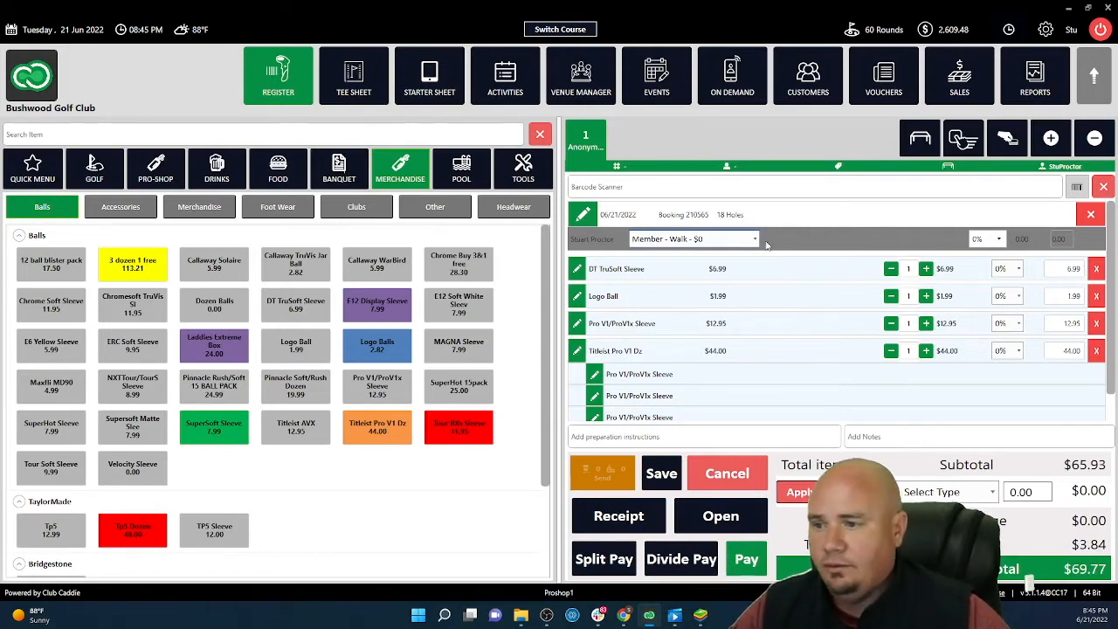
pyautogui.click(746, 559)
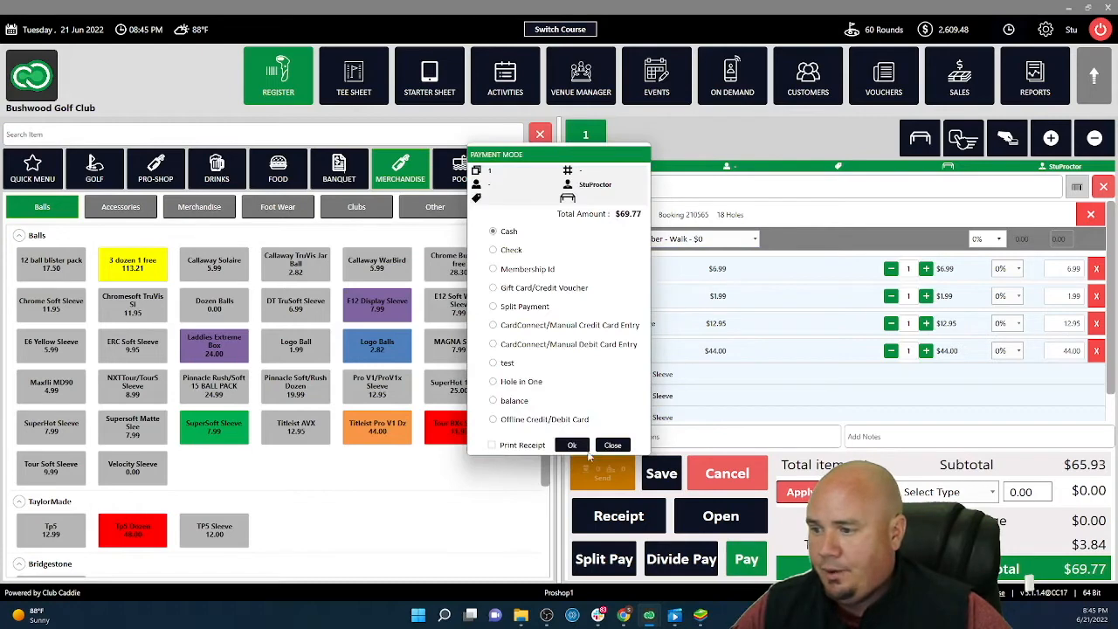
pyautogui.click(571, 445)
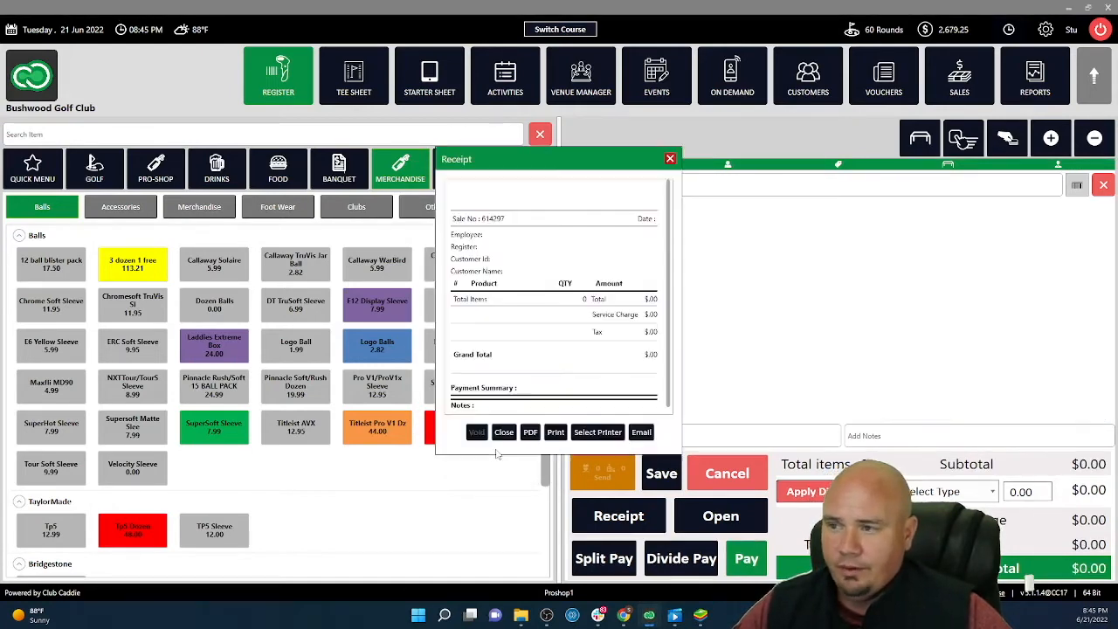
pyautogui.click(671, 159)
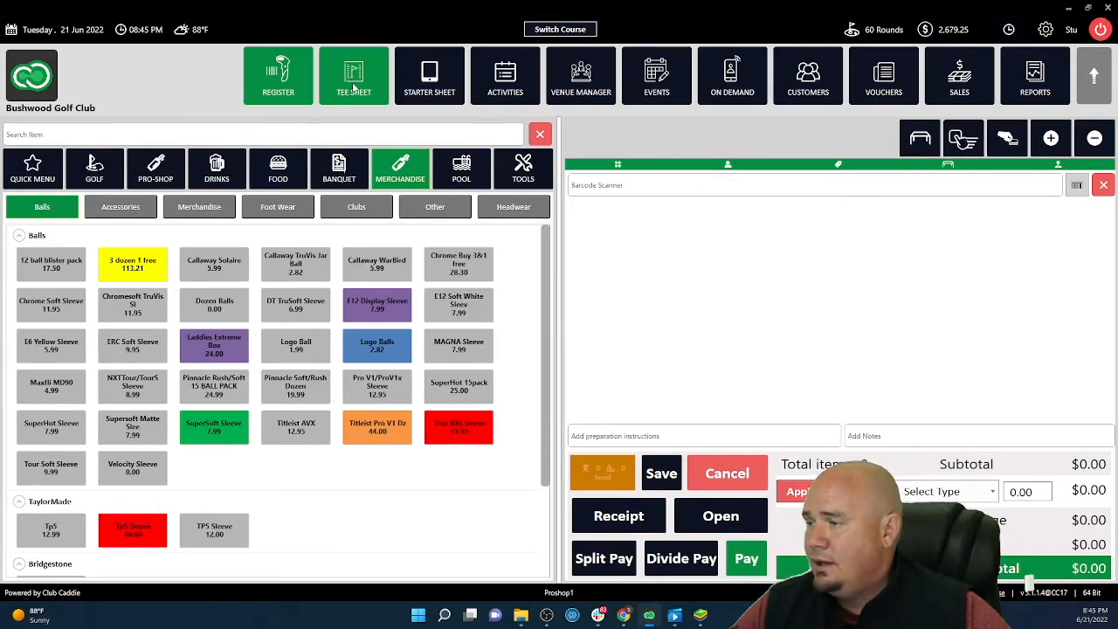
pyautogui.click(353, 75)
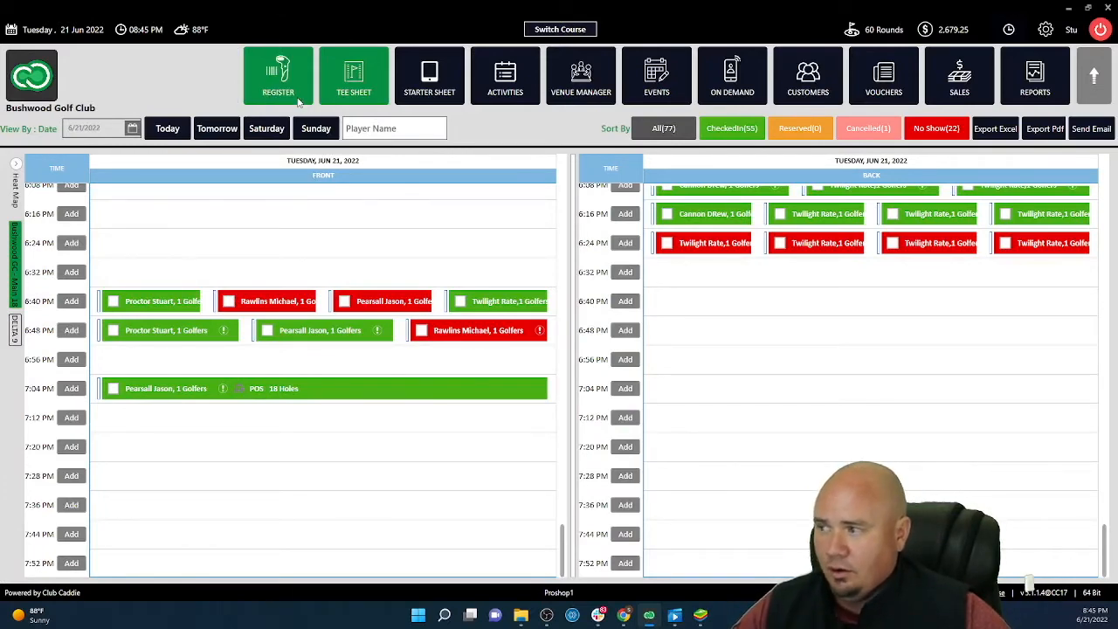
pyautogui.click(278, 77)
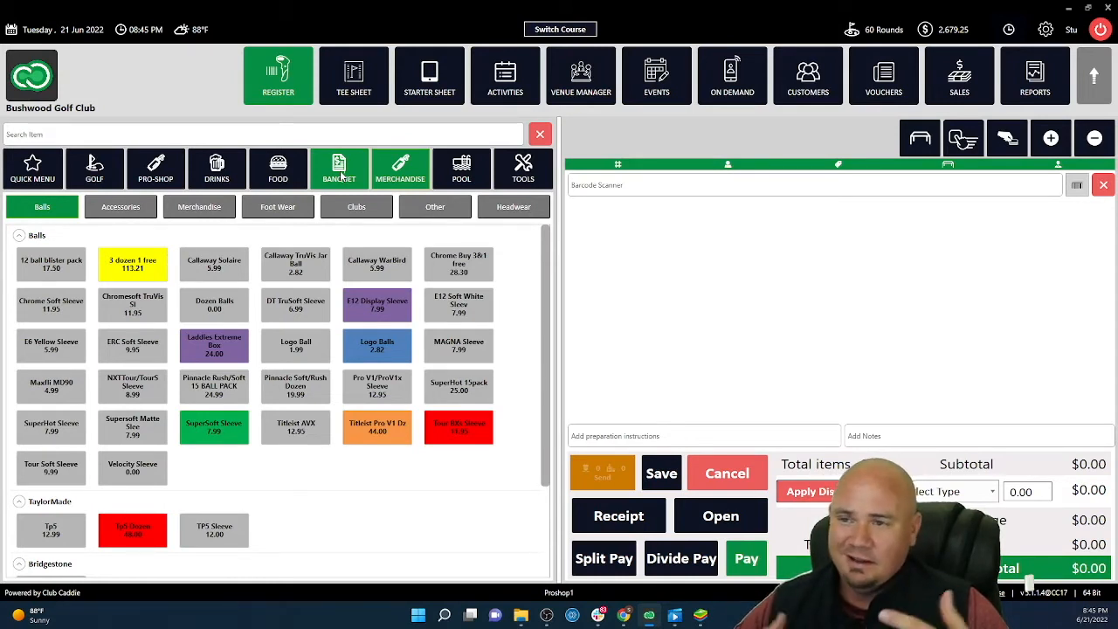
pyautogui.click(400, 168)
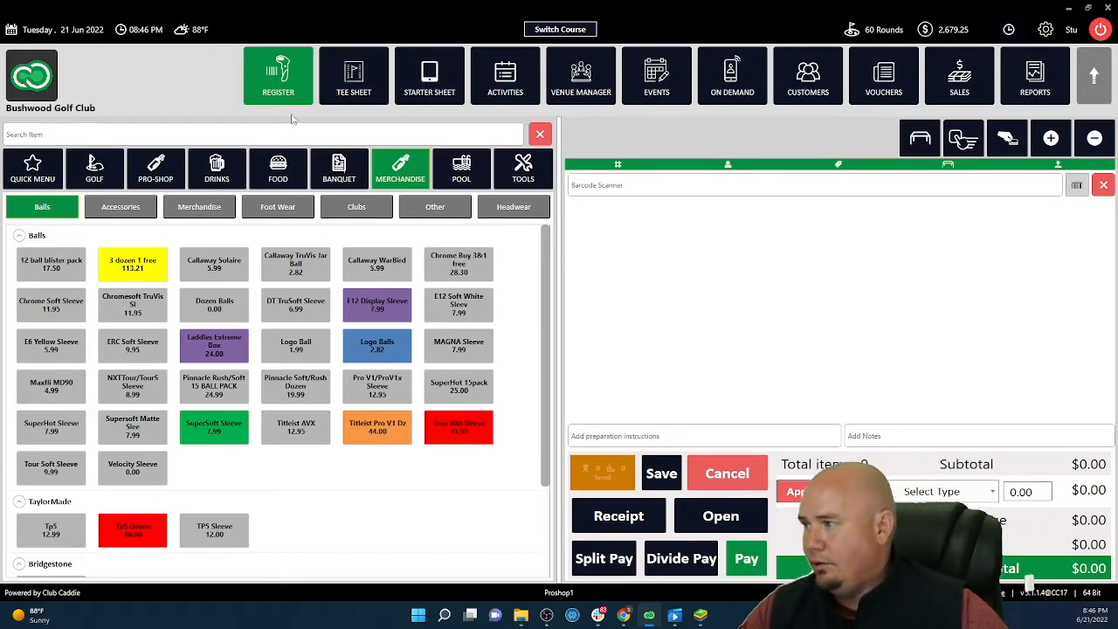
# Start a golf-rate tee booking at 7:28 PM for member 'proctor'
pyautogui.click(95, 166)
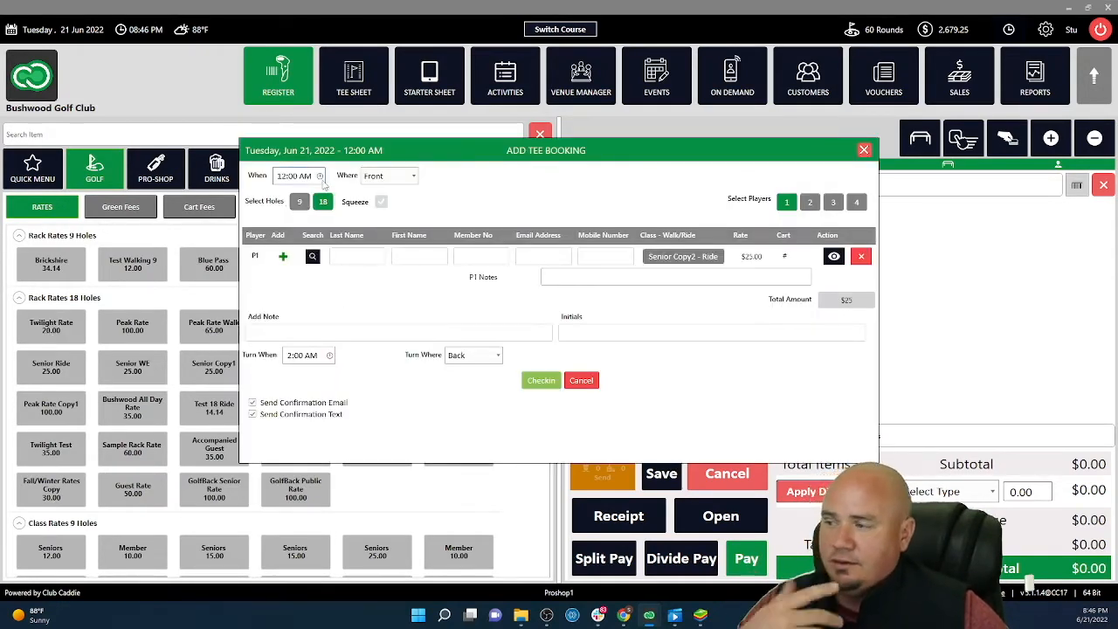
pyautogui.click(318, 174)
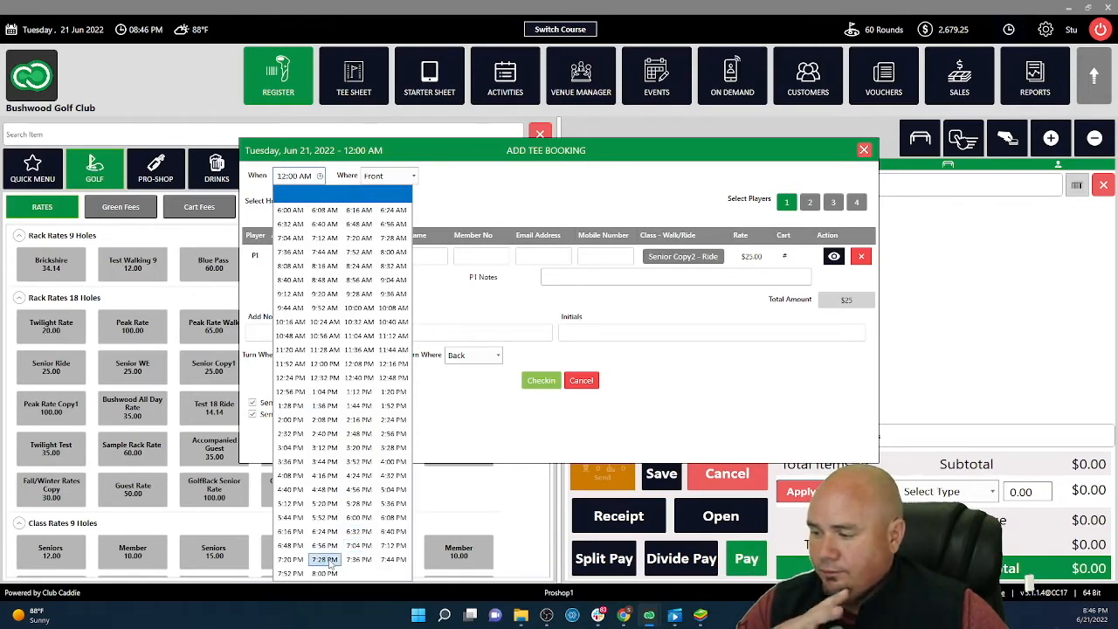
pyautogui.click(325, 559)
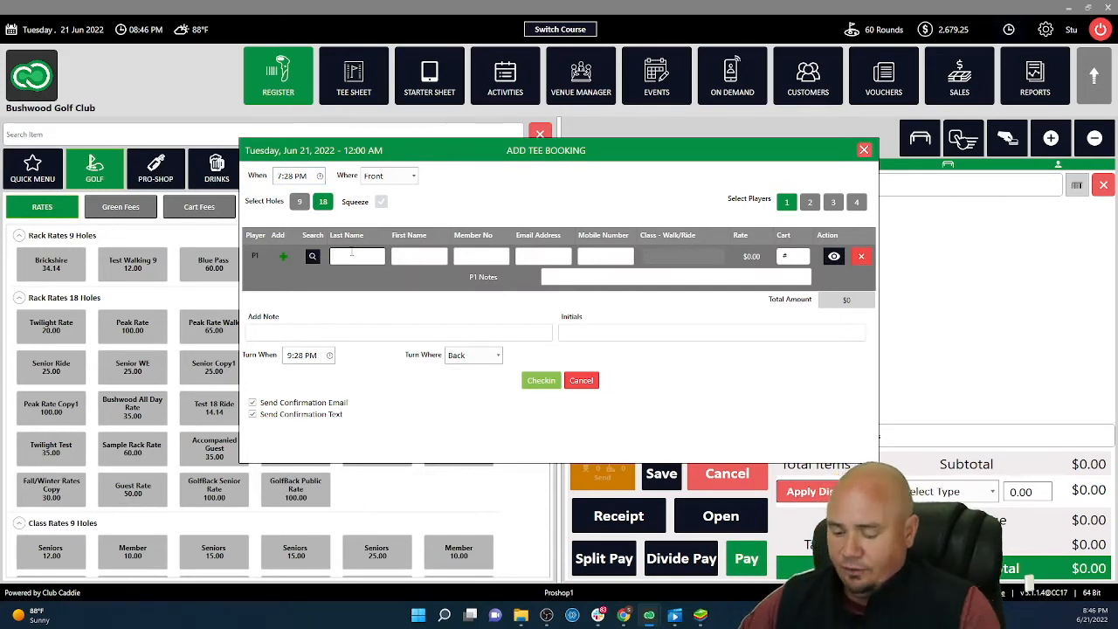
pyautogui.write('proctor')
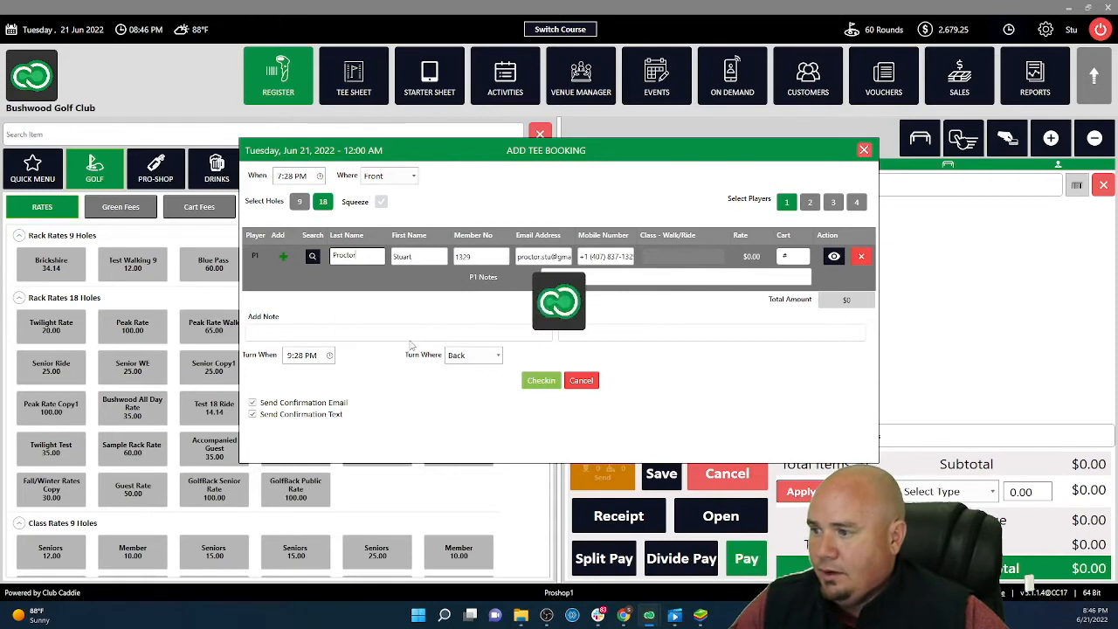
pyautogui.click(681, 255)
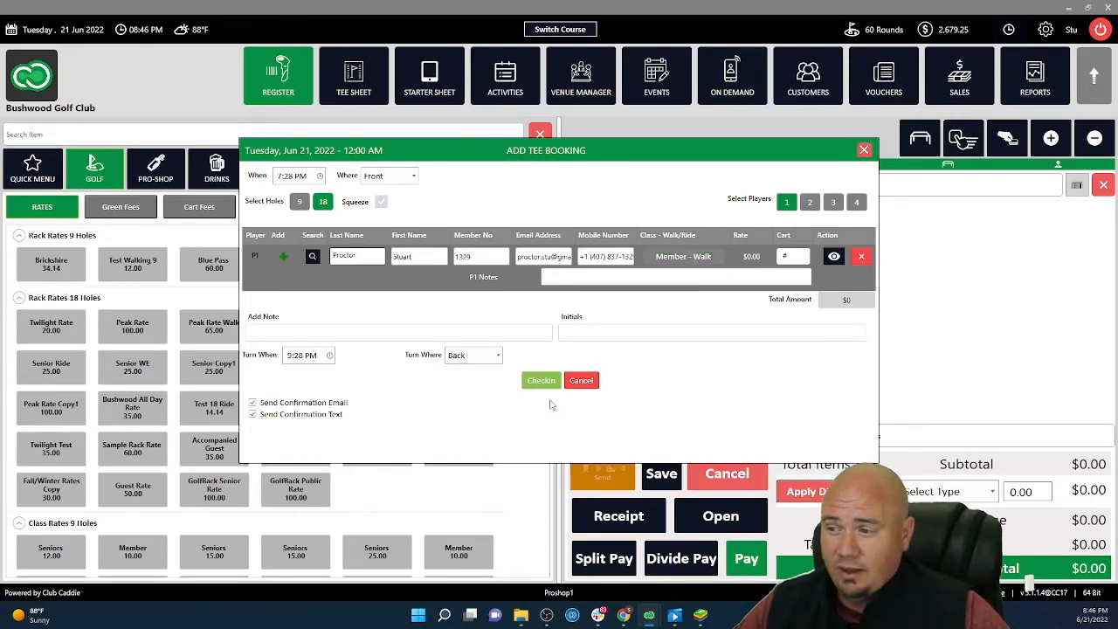
# Check the walk-in in, complete the $0 cash payment and view the booking on the tee sheet
pyautogui.click(542, 381)
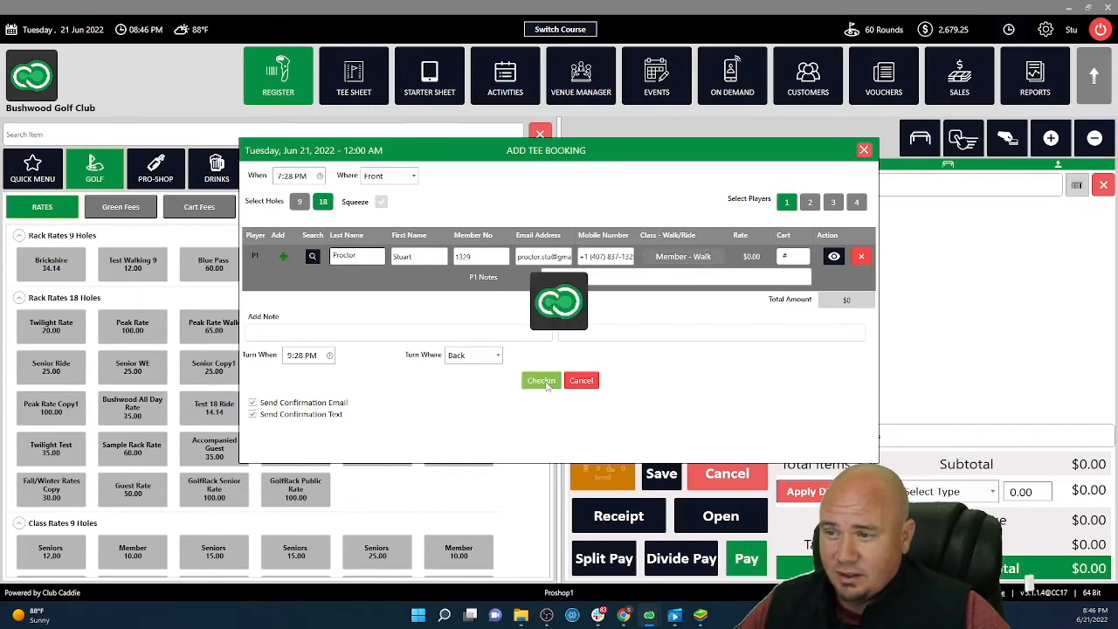
pyautogui.click(541, 381)
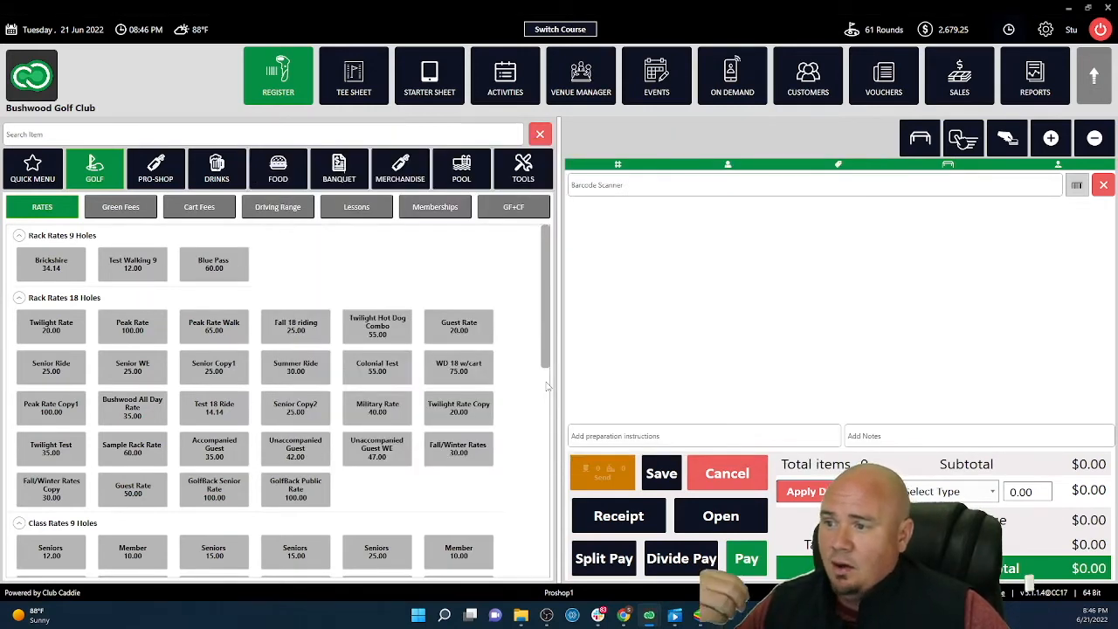
pyautogui.click(746, 559)
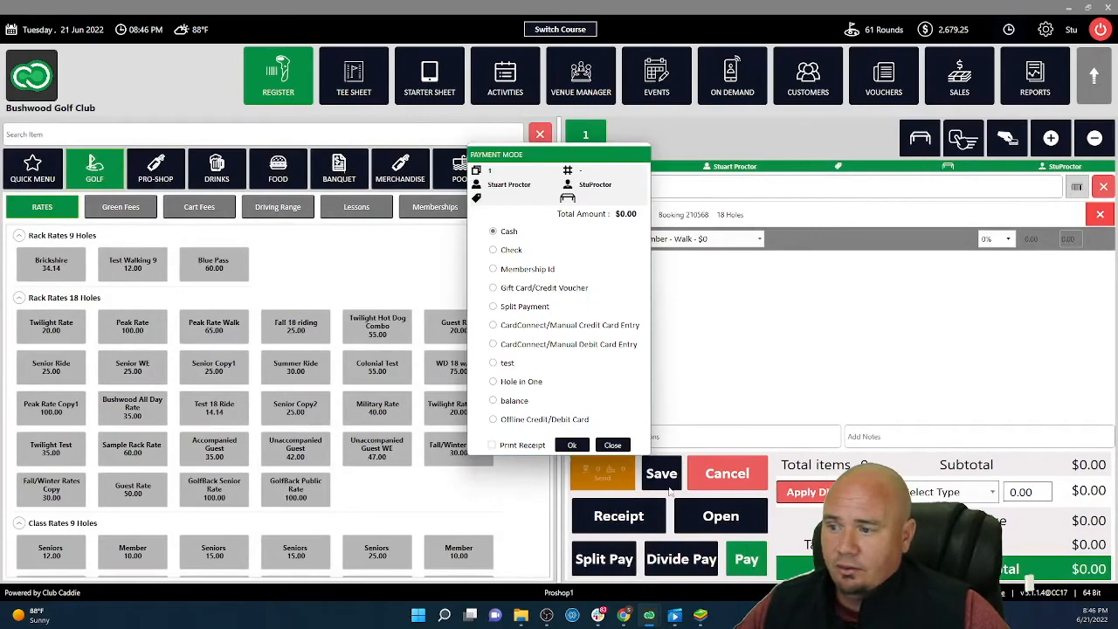
pyautogui.click(573, 445)
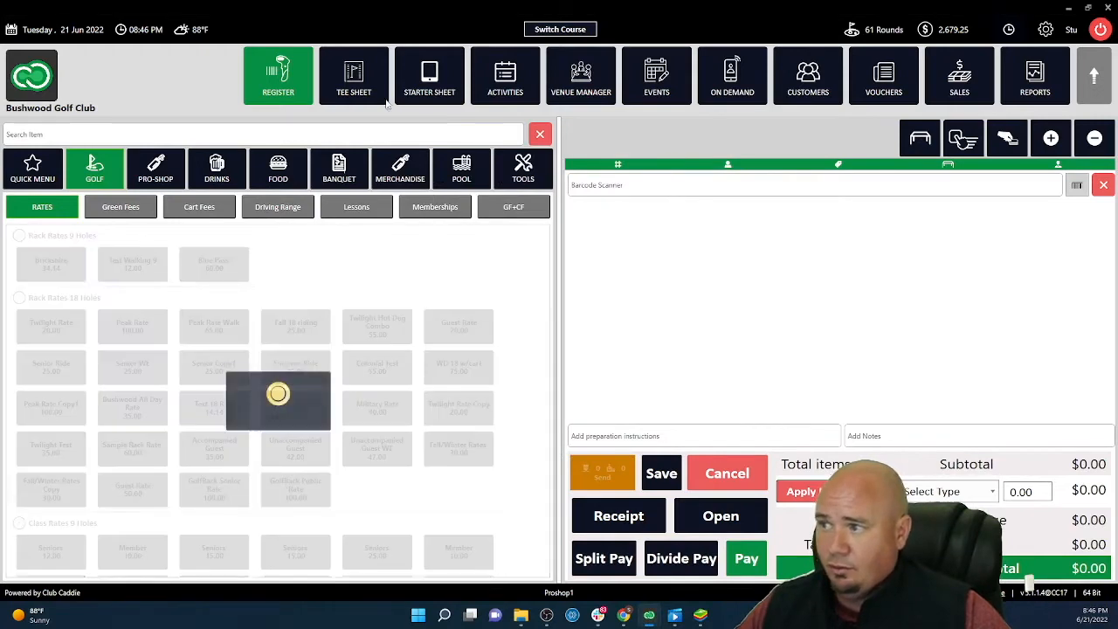
pyautogui.click(353, 75)
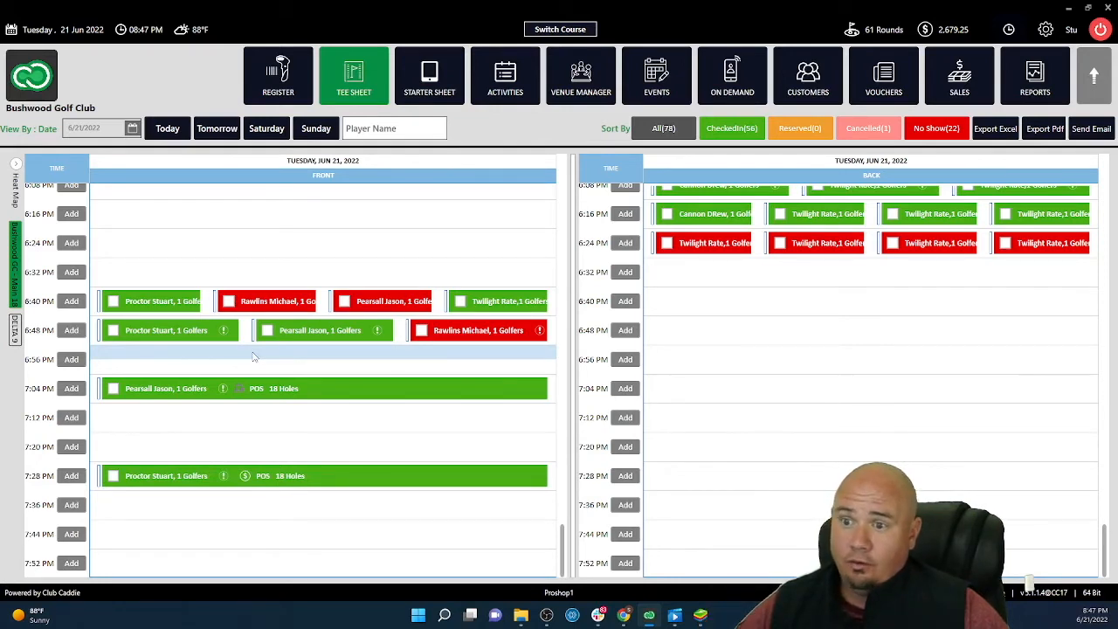
# Show the Online Events list in the Events module (Summer Scramble, Father Son Member Guest)
pyautogui.click(657, 77)
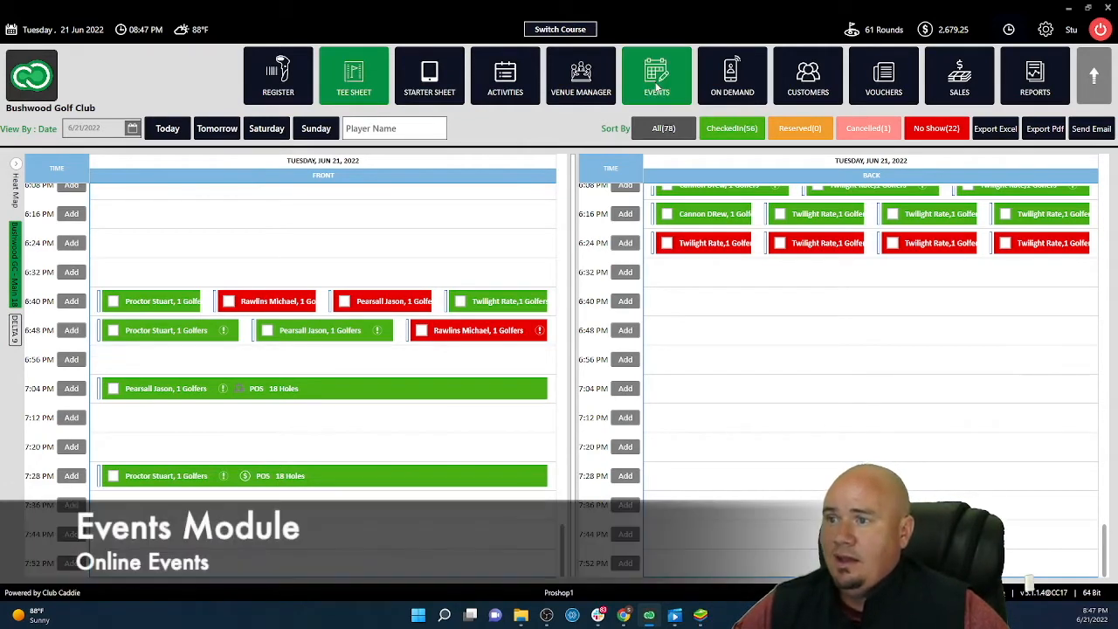
pyautogui.click(657, 75)
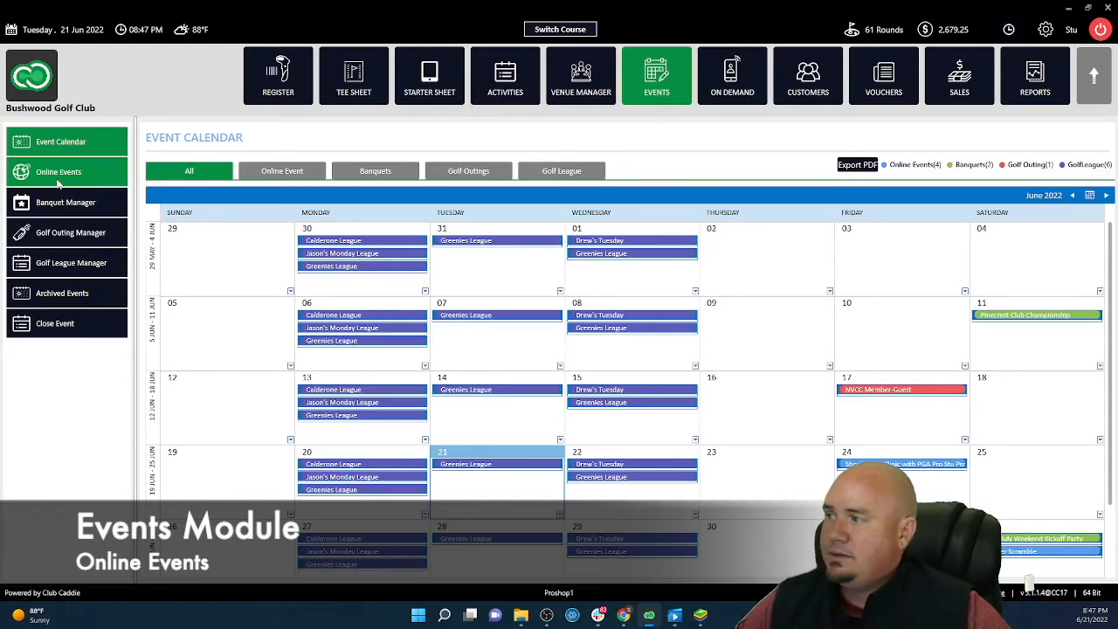
pyautogui.click(59, 171)
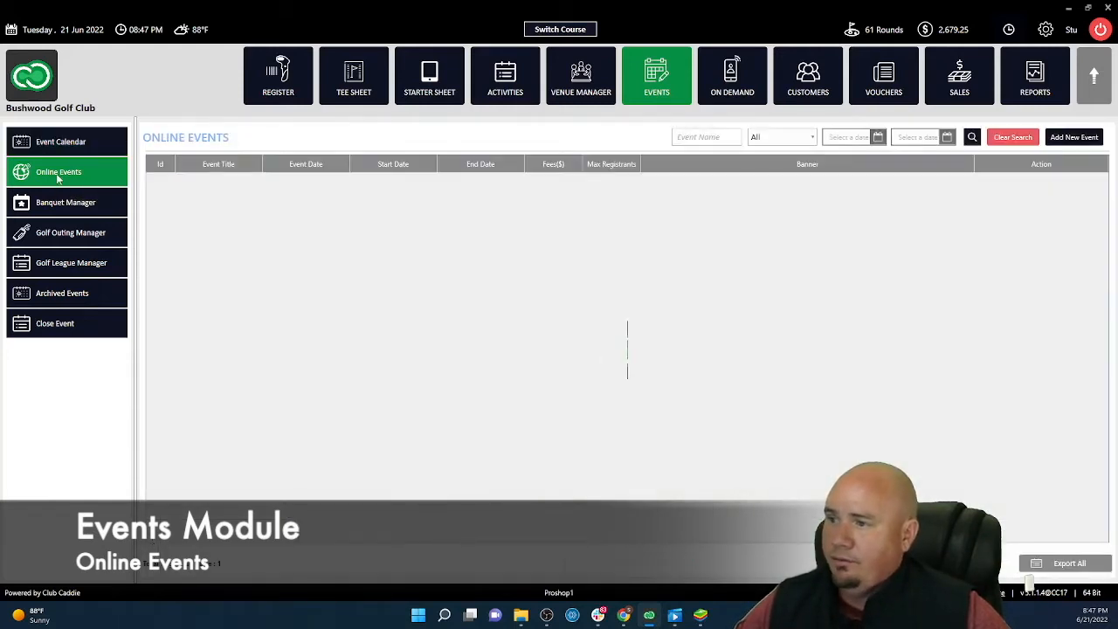
pyautogui.click(59, 173)
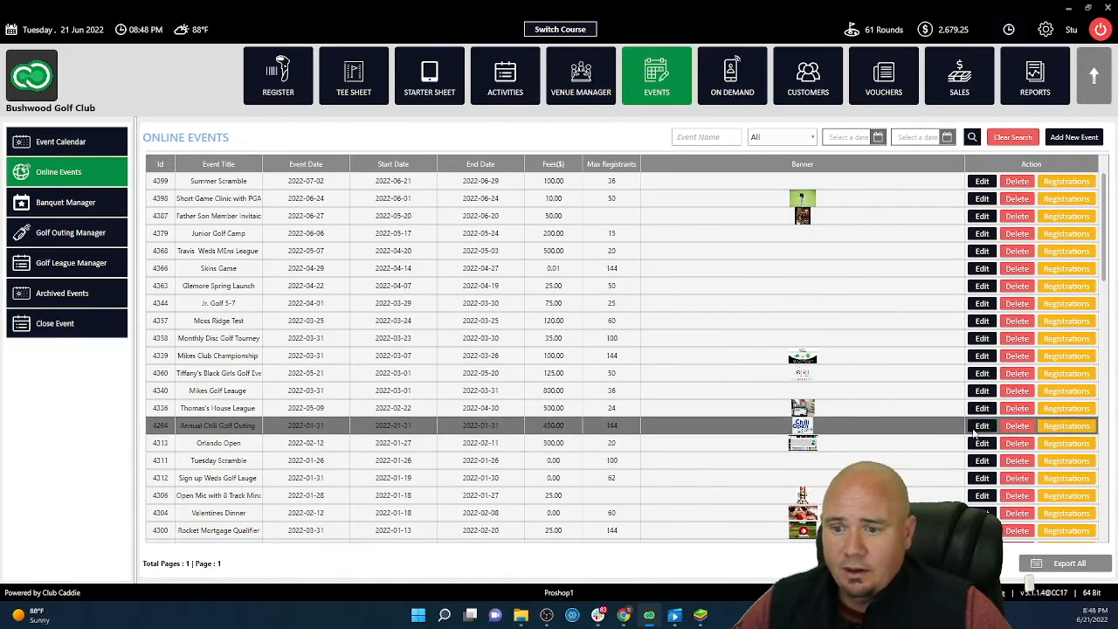
pyautogui.click(982, 427)
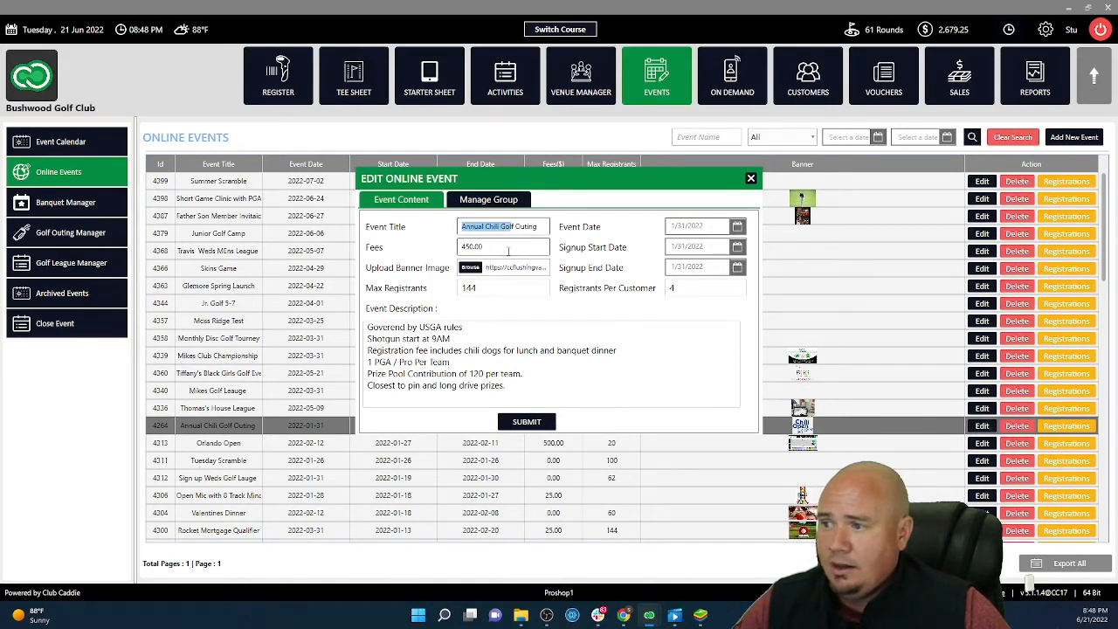
pyautogui.click(503, 247)
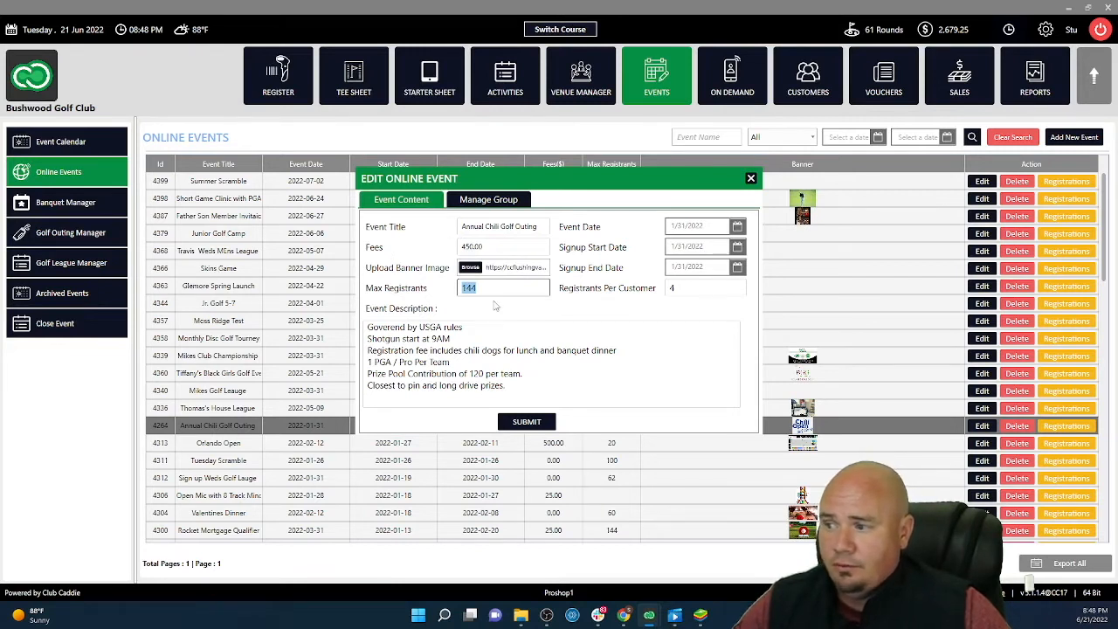
pyautogui.click(704, 286)
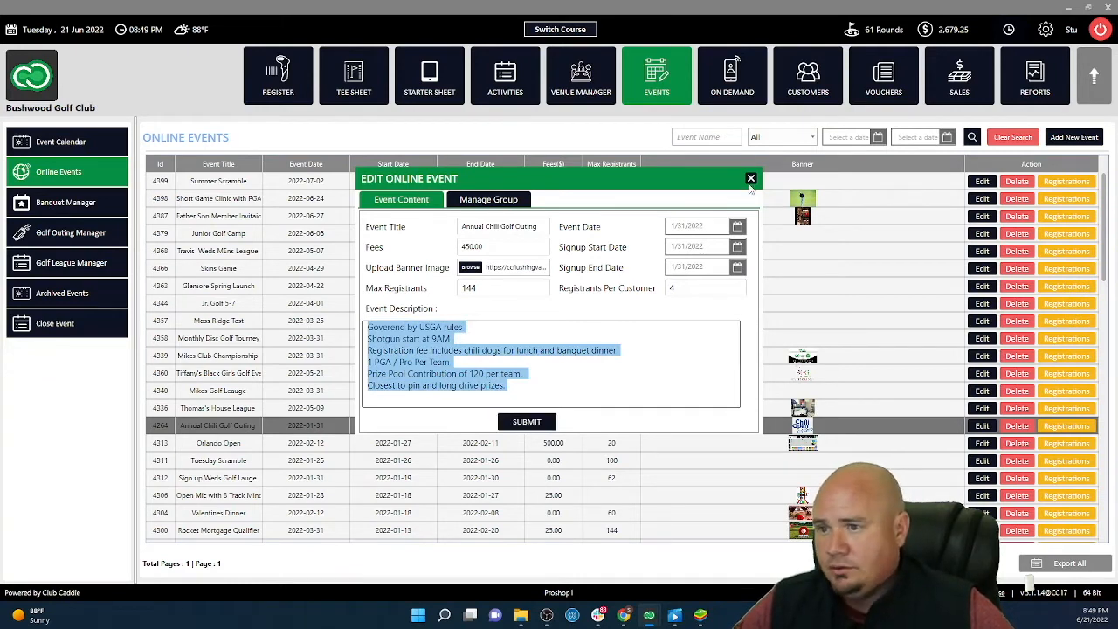
pyautogui.click(751, 178)
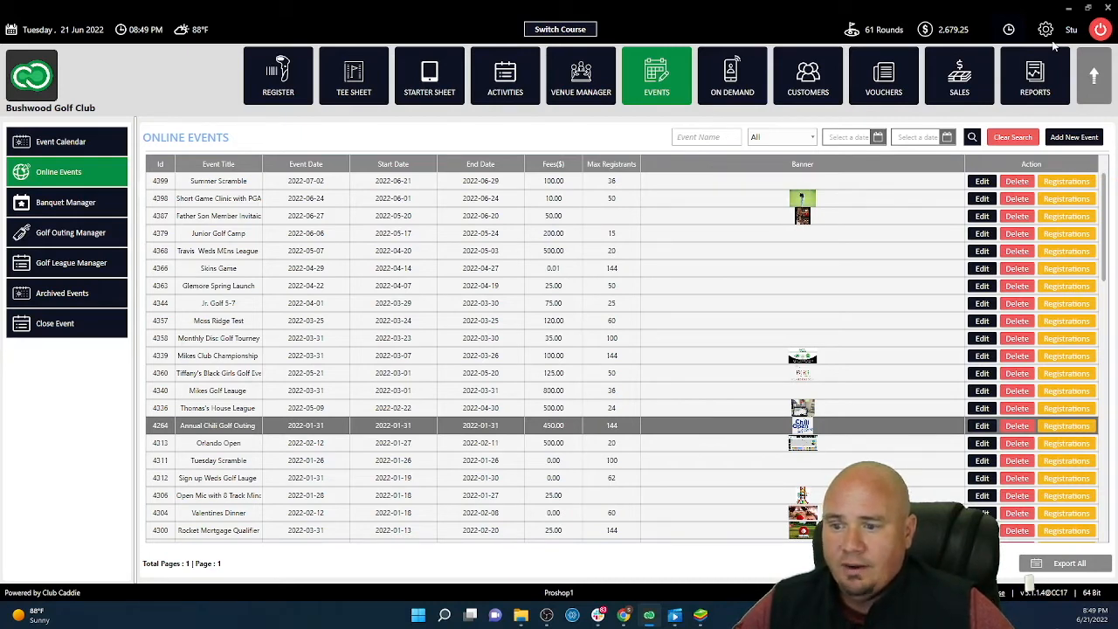
# Show the I-Frames settings page listing embeddable tee time, event, membership and voucher URLs
pyautogui.click(1044, 28)
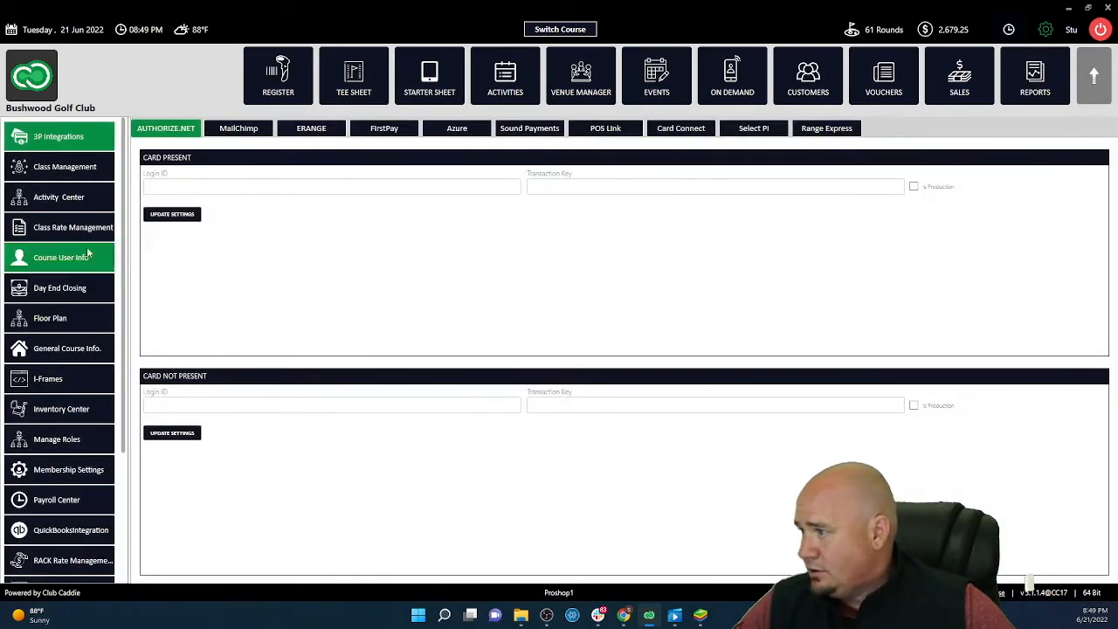
pyautogui.moveTo(60, 196)
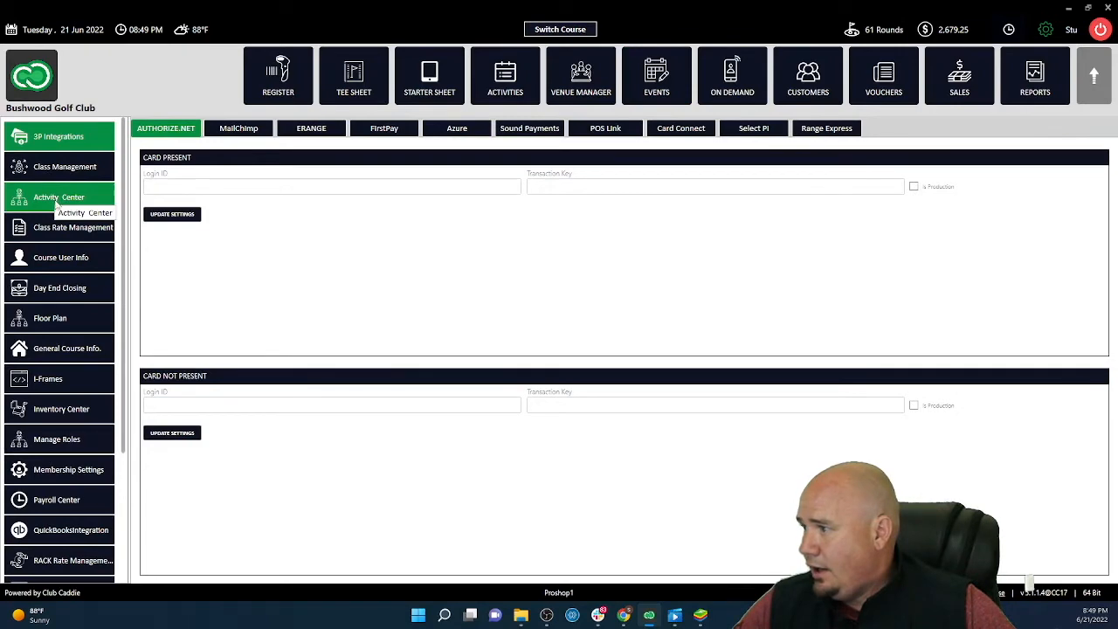
pyautogui.click(49, 378)
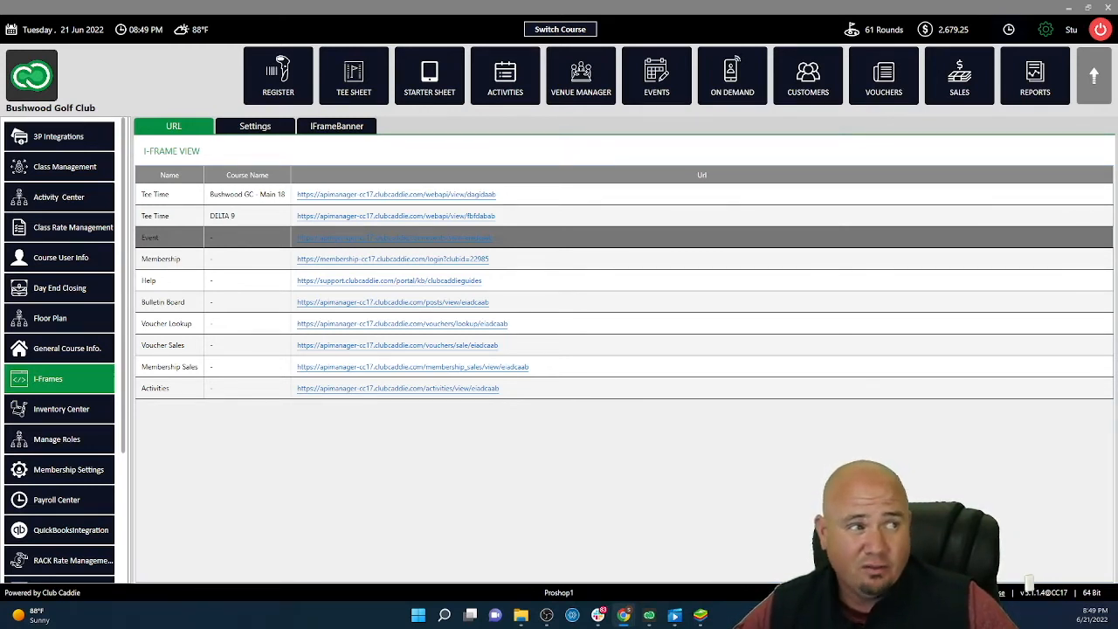
# From the Event iframe URL, register for the Short Game Clinic and sign in
pyautogui.click(398, 238)
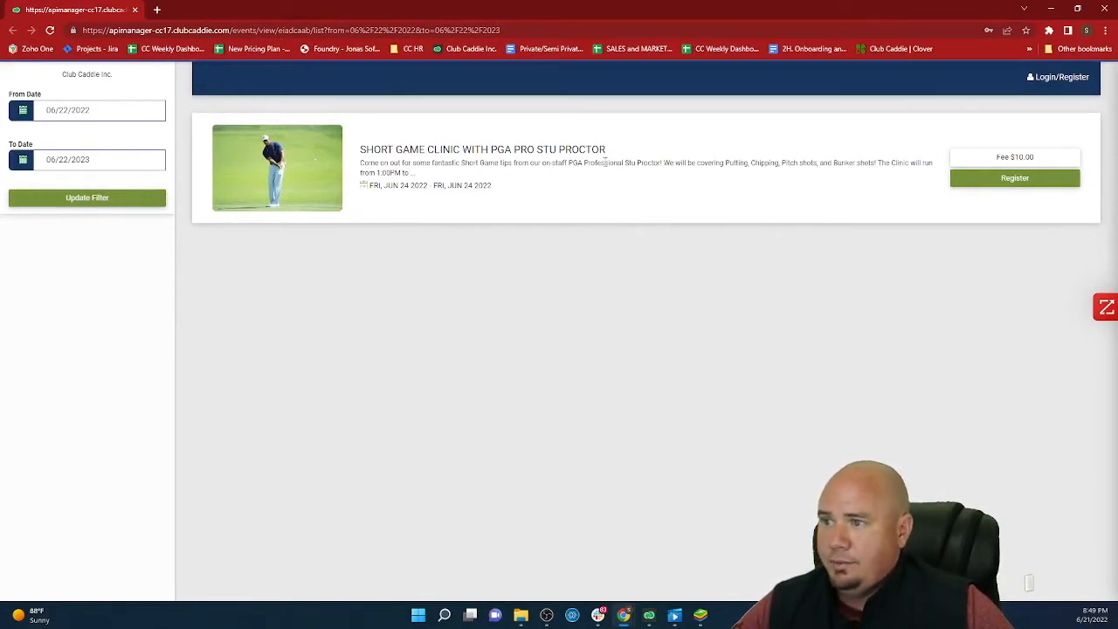
pyautogui.click(1014, 178)
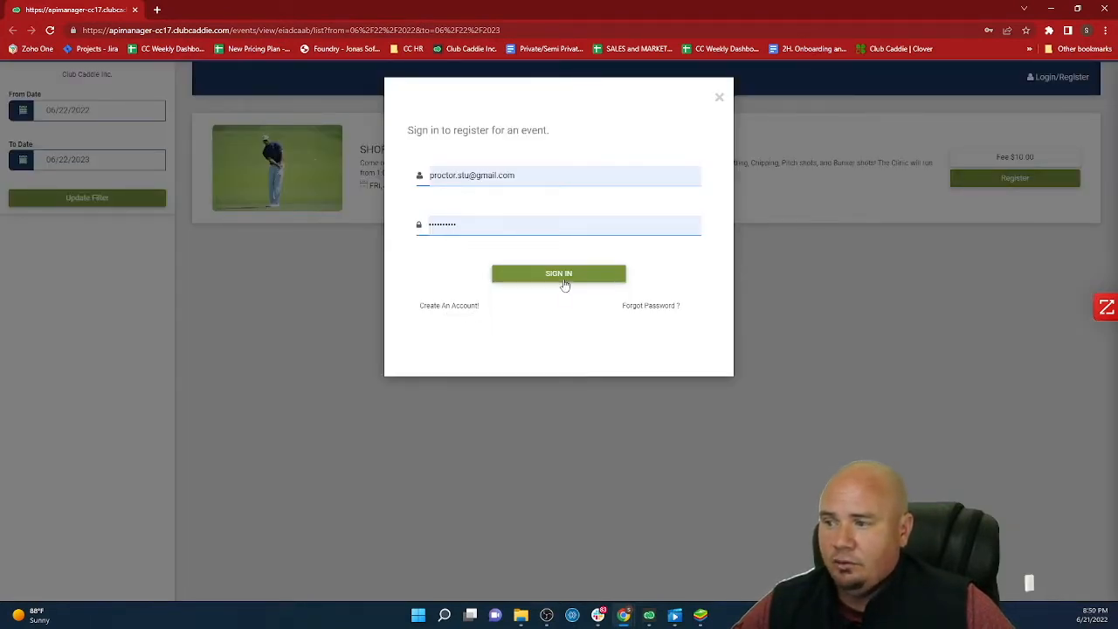
pyautogui.click(559, 273)
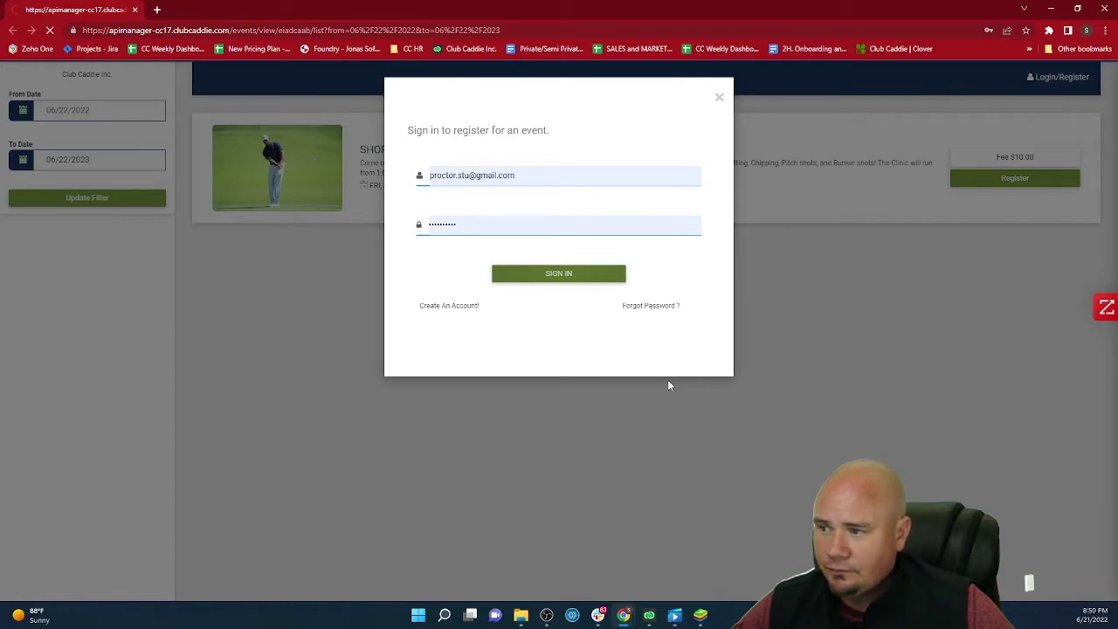
pyautogui.click(559, 273)
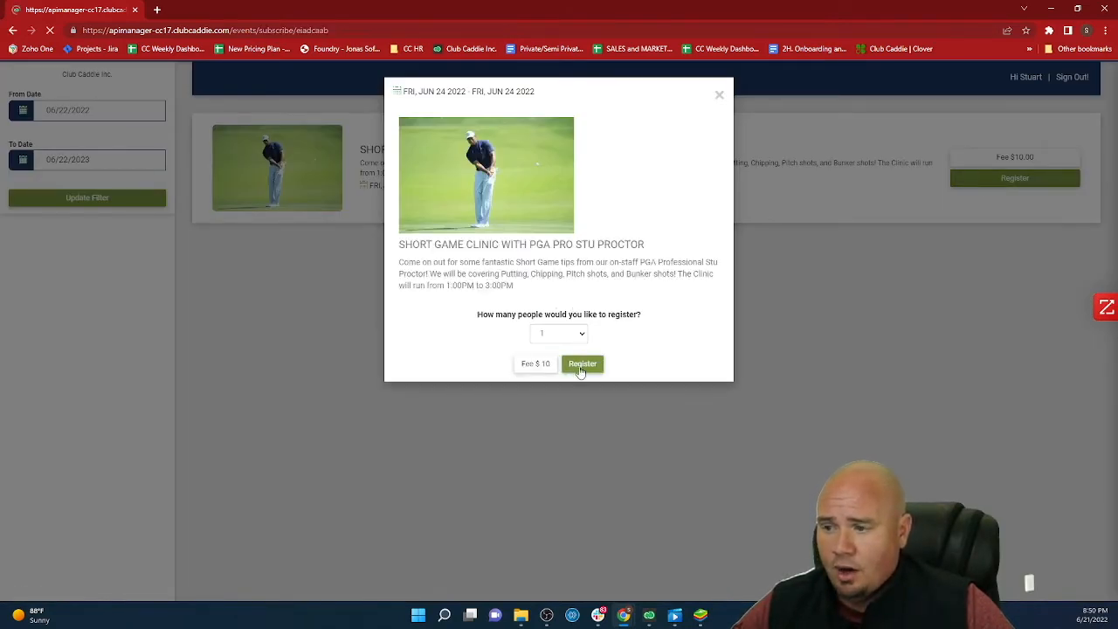
# Check out one registrant, agree to terms and submit the $10 payment with membership ID 132
pyautogui.click(582, 363)
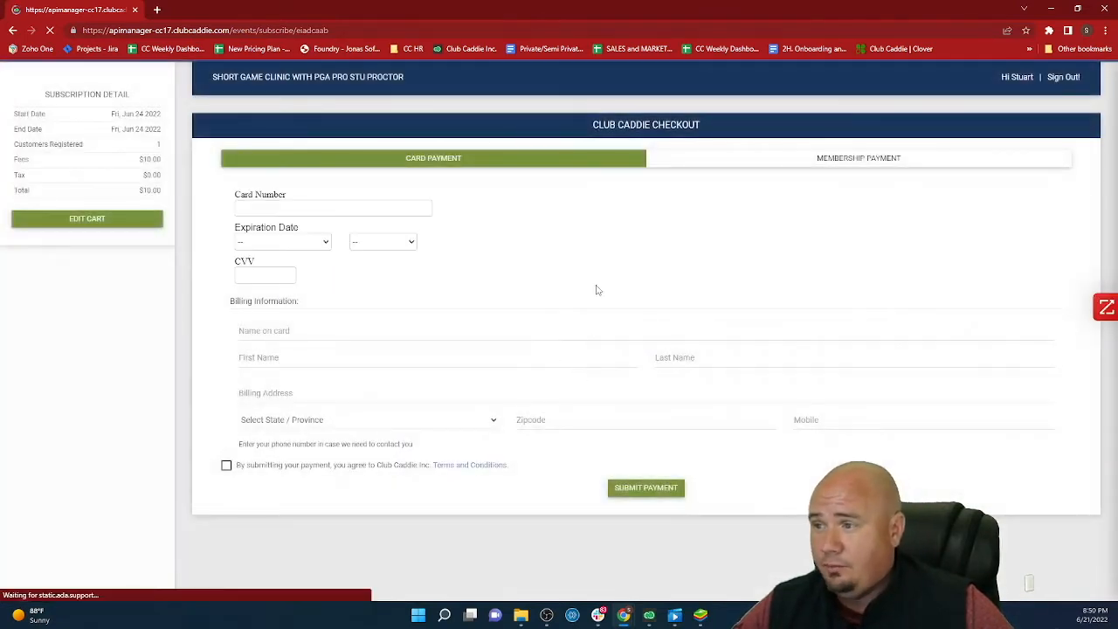
pyautogui.click(857, 158)
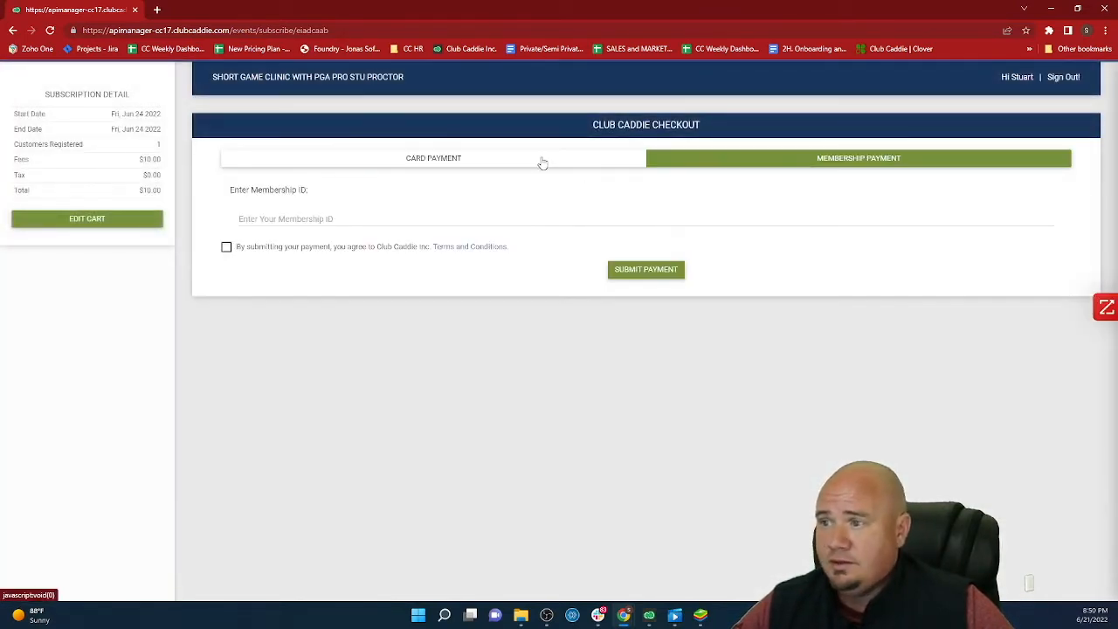
pyautogui.click(433, 157)
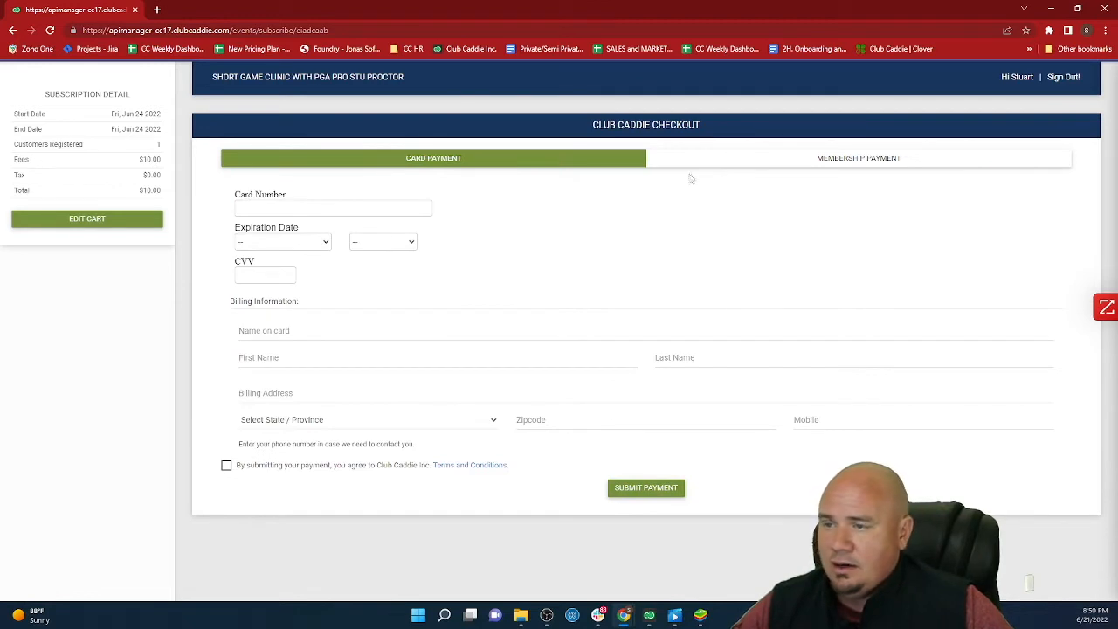
pyautogui.moveTo(169, 479)
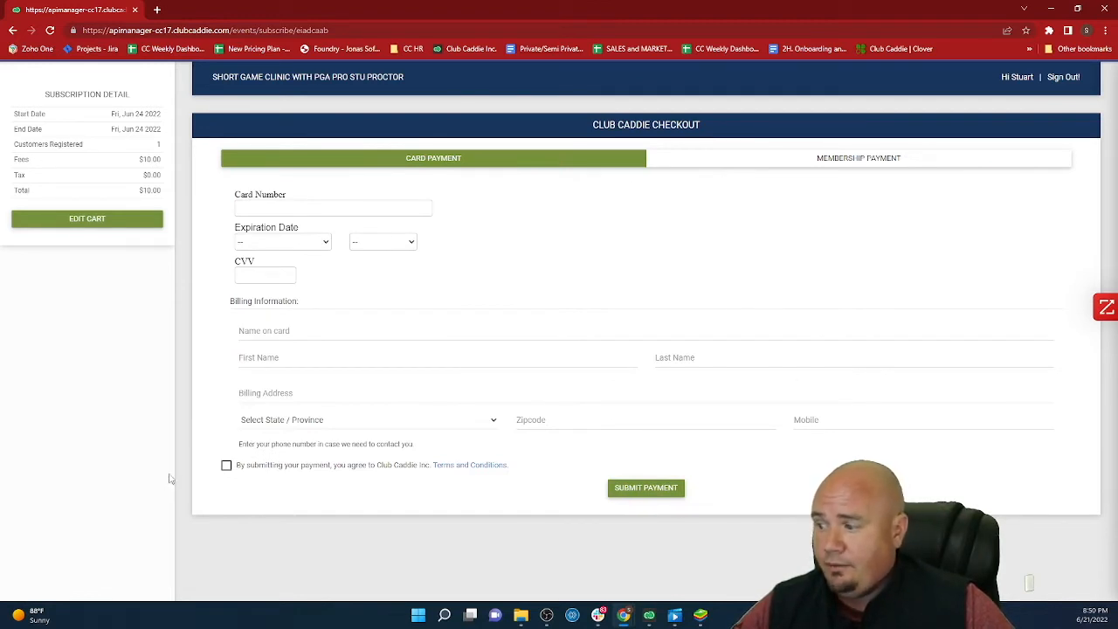
pyautogui.click(228, 465)
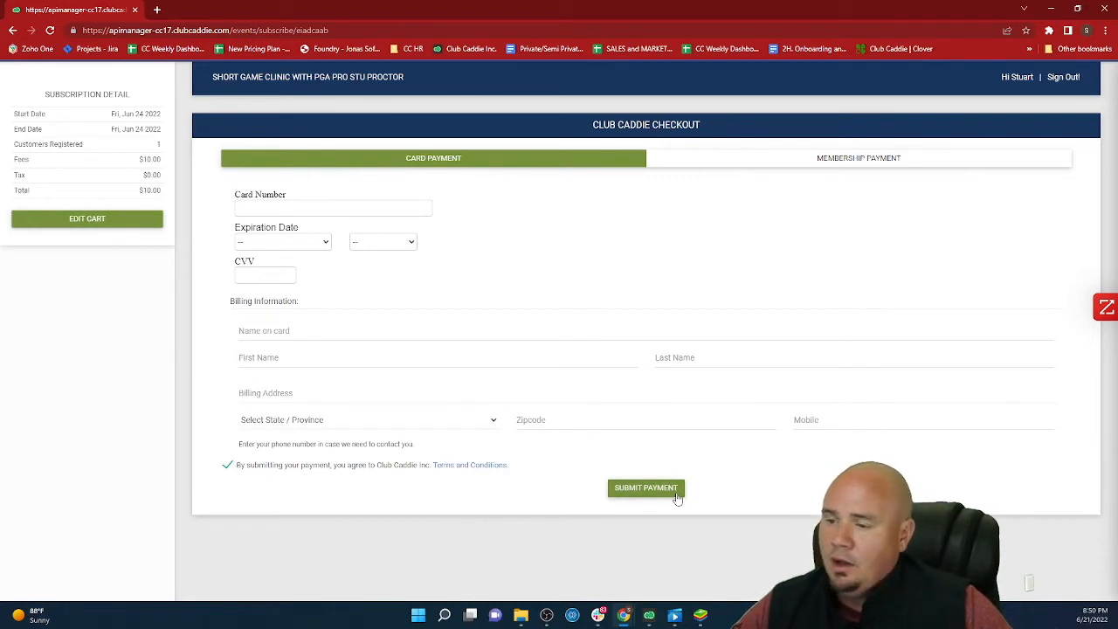
pyautogui.moveTo(671, 500)
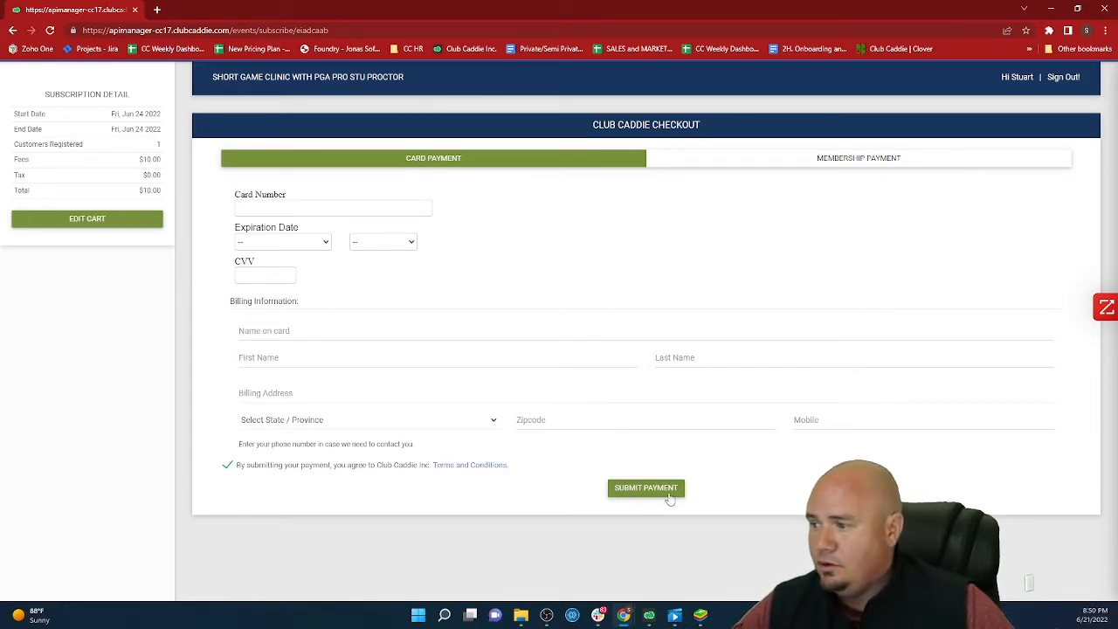
pyautogui.click(858, 158)
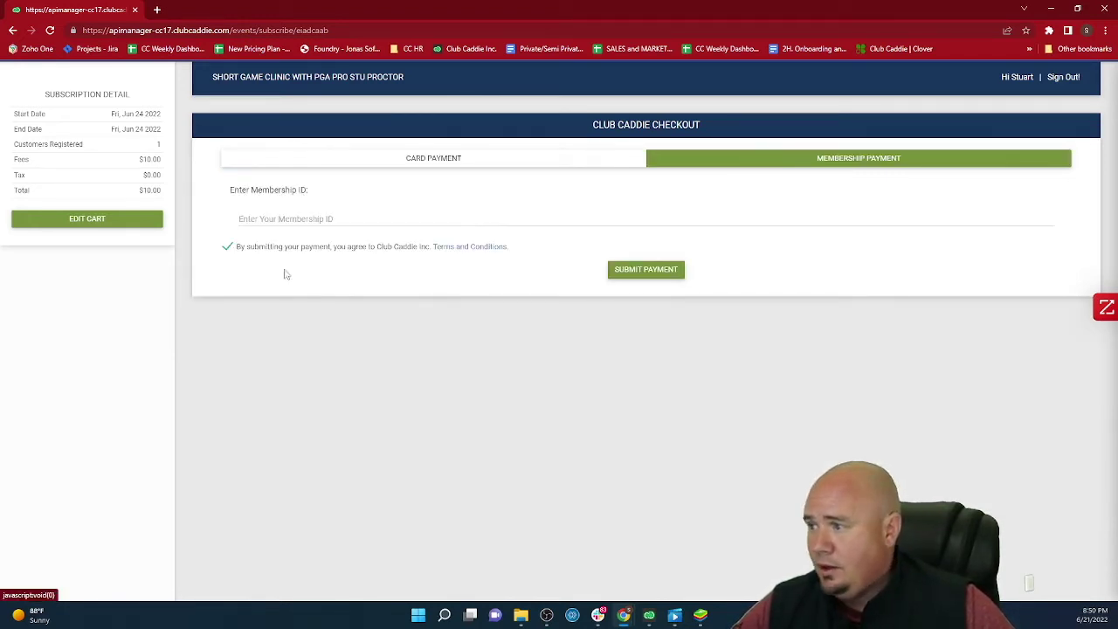
pyautogui.write('1329')
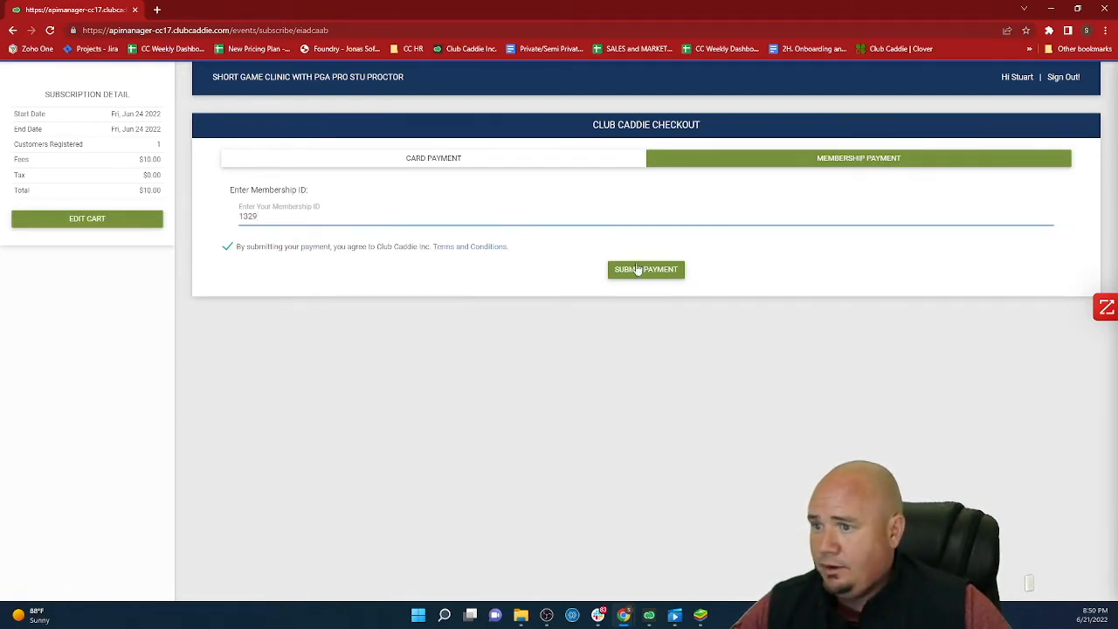
pyautogui.click(647, 269)
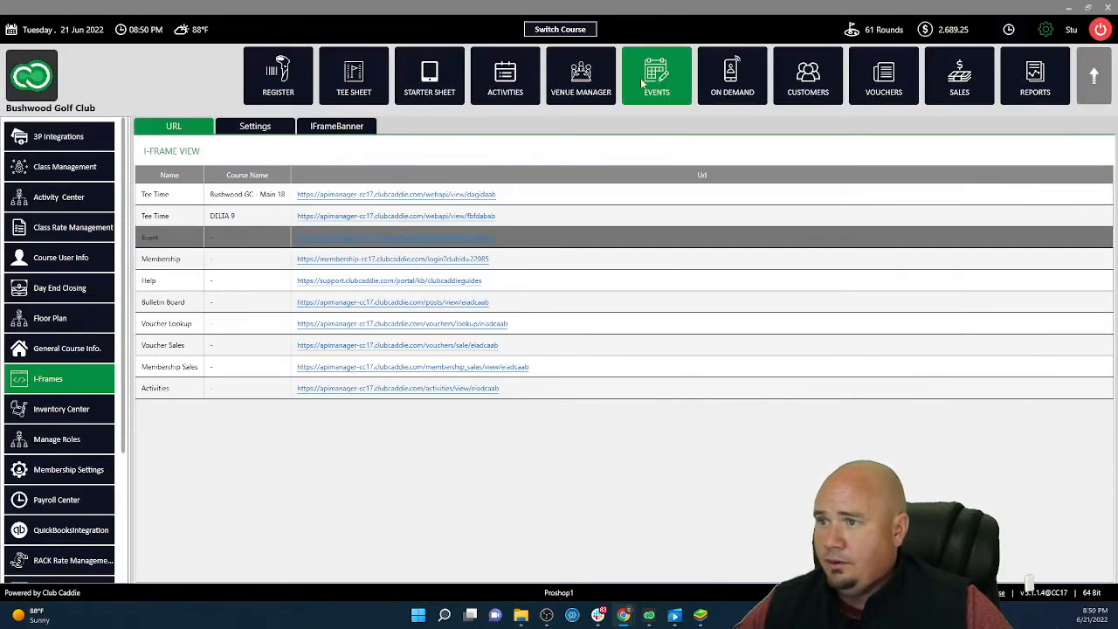
# View the Short Game Clinic subscriber list showing the new online registration, then return to the events list
pyautogui.click(657, 75)
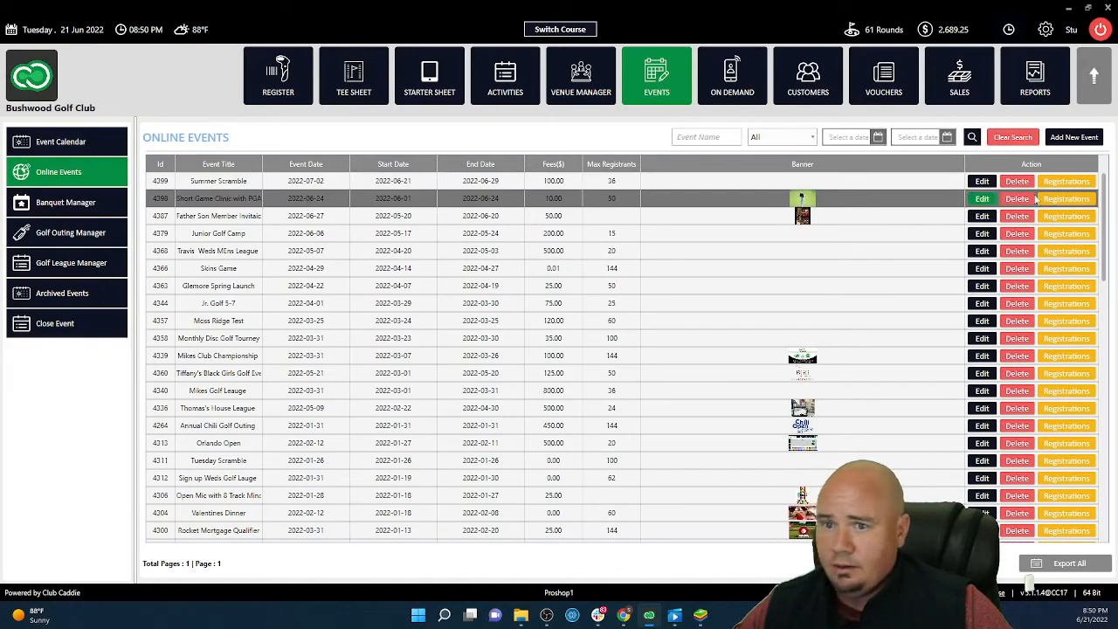
pyautogui.click(1066, 199)
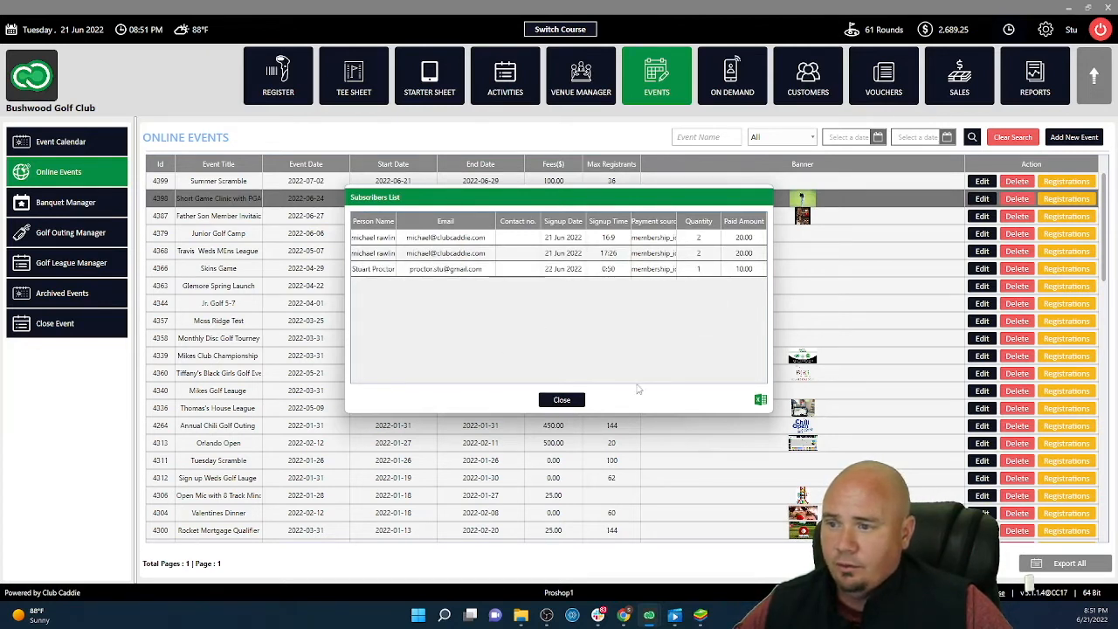
pyautogui.moveTo(560, 400)
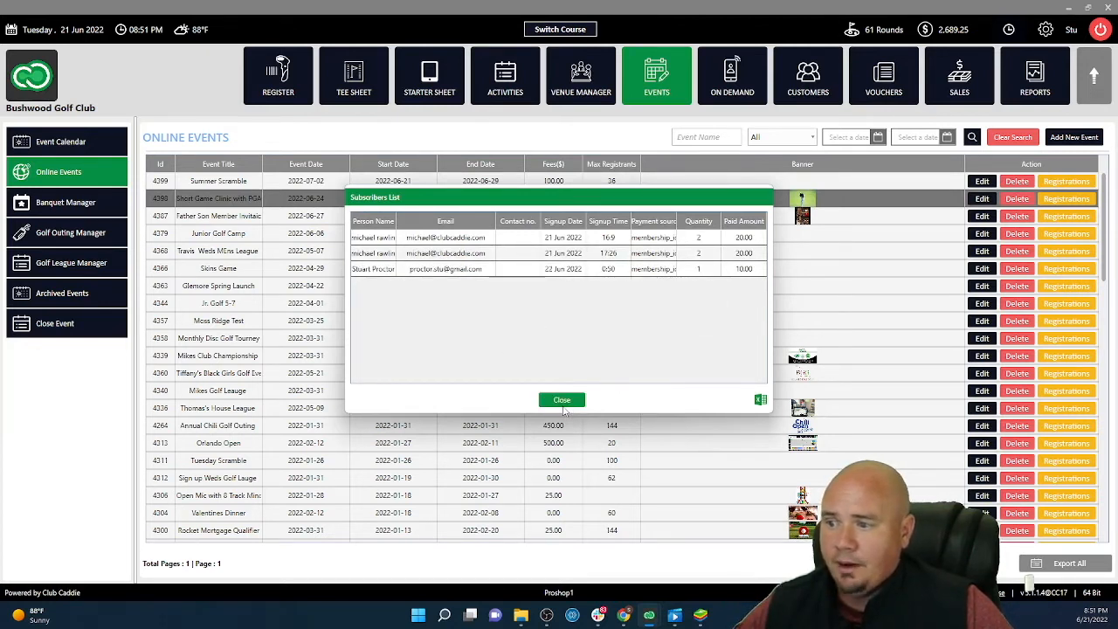
pyautogui.click(561, 398)
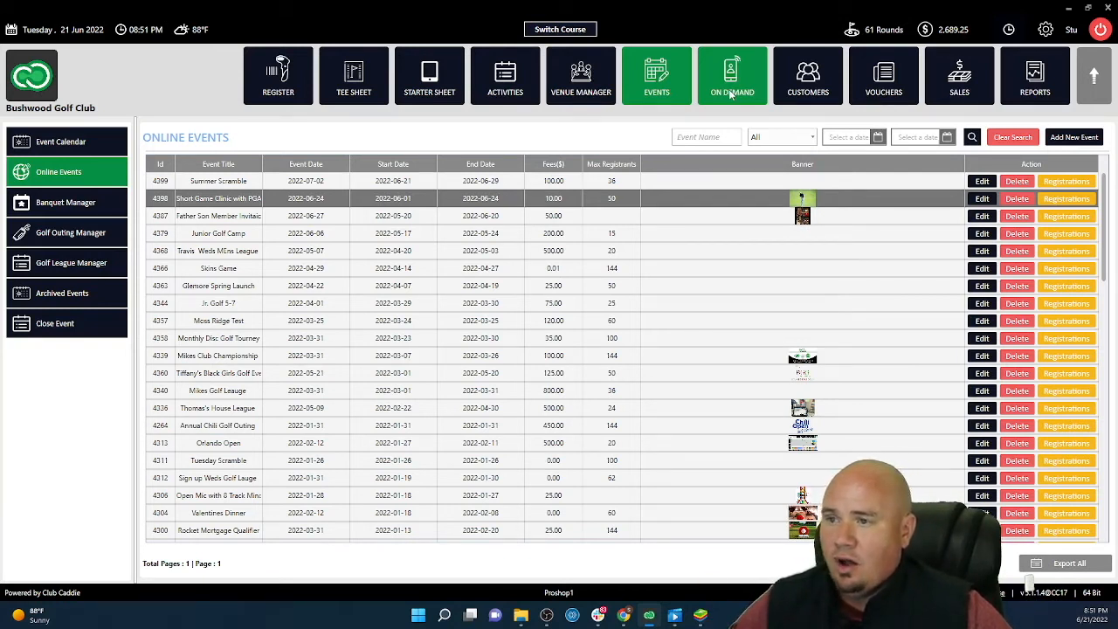
# Show the On-Demand food and beverage screen with its course map and empty pickup and delivery lists
pyautogui.click(732, 75)
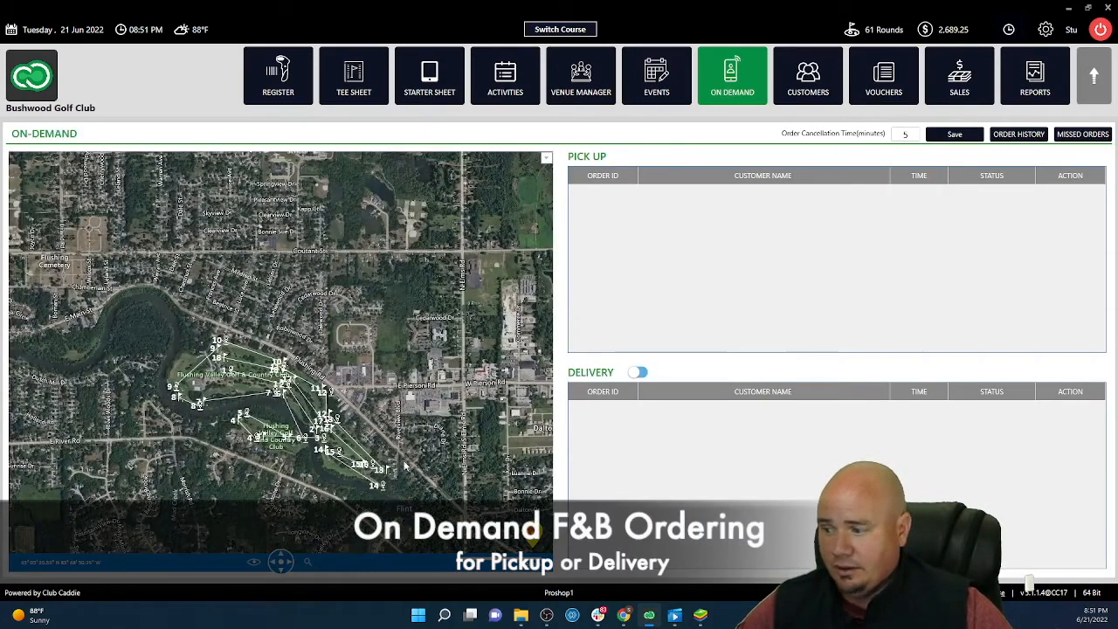
pyautogui.moveTo(304, 465)
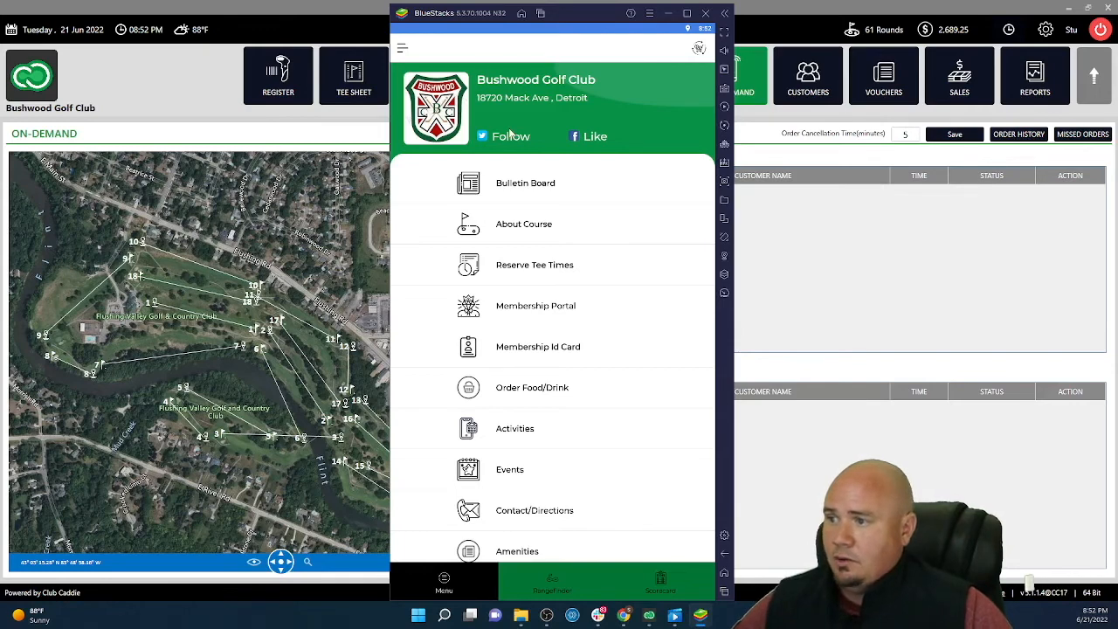
pyautogui.moveTo(587, 587)
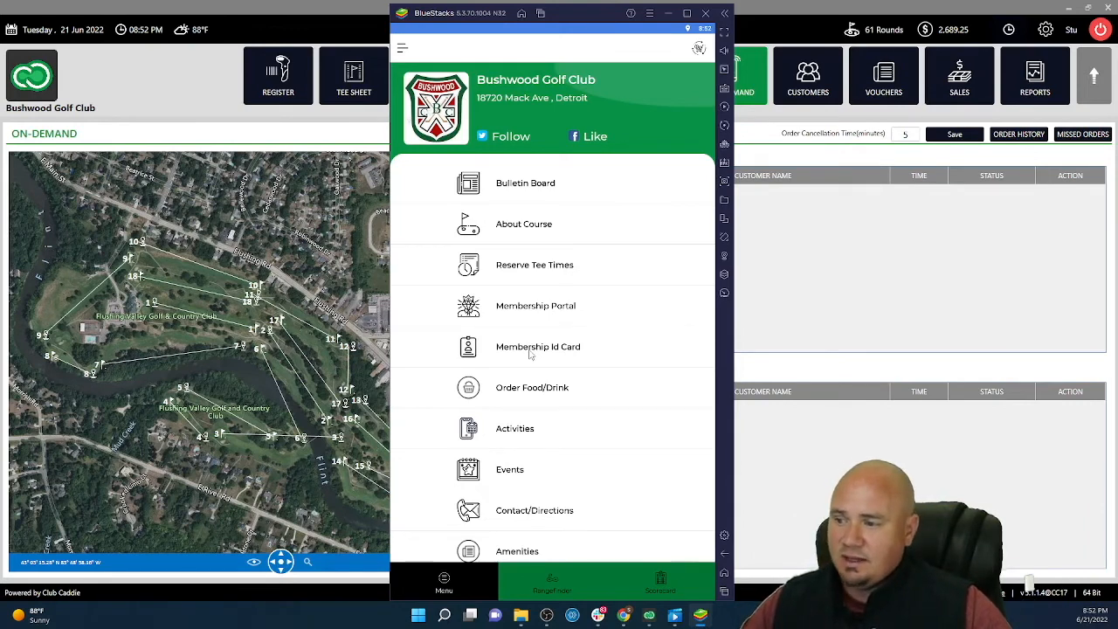
pyautogui.moveTo(512, 400)
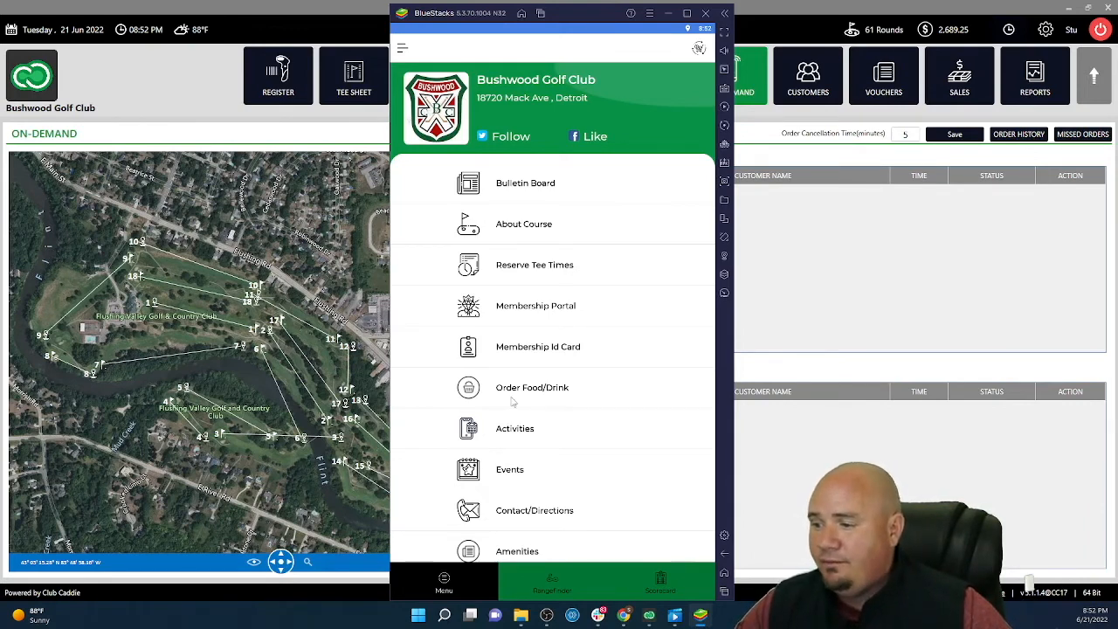
pyautogui.moveTo(528, 396)
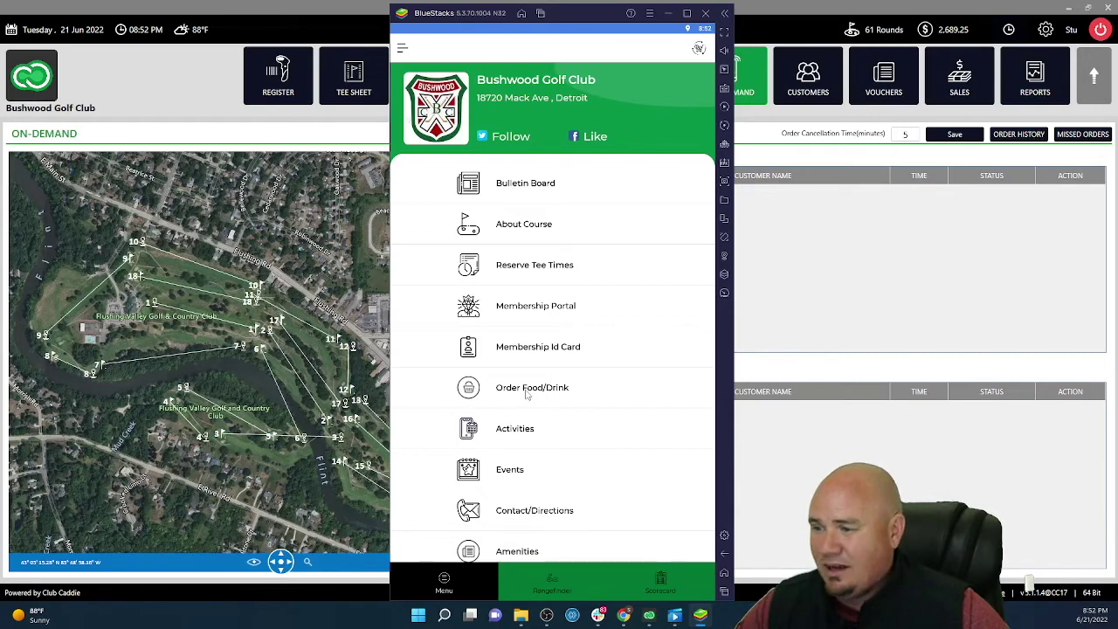
# Go to Order Food/Drink in the Bushwood Golf Club app, listing Whiskey, Vodka and Bourbon categories
pyautogui.click(531, 388)
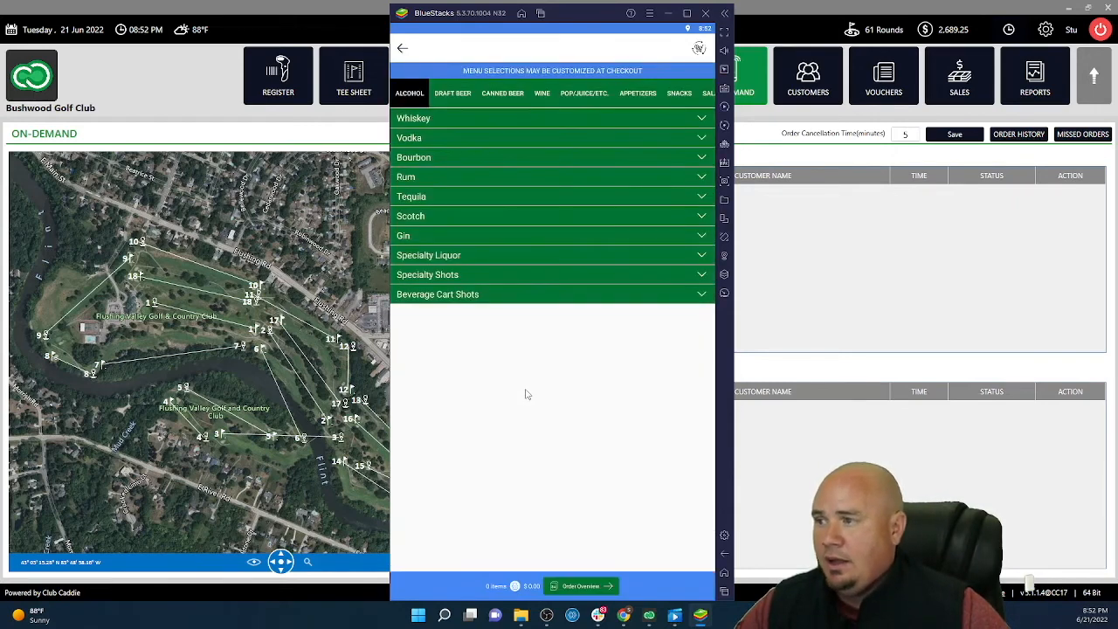
pyautogui.moveTo(566, 102)
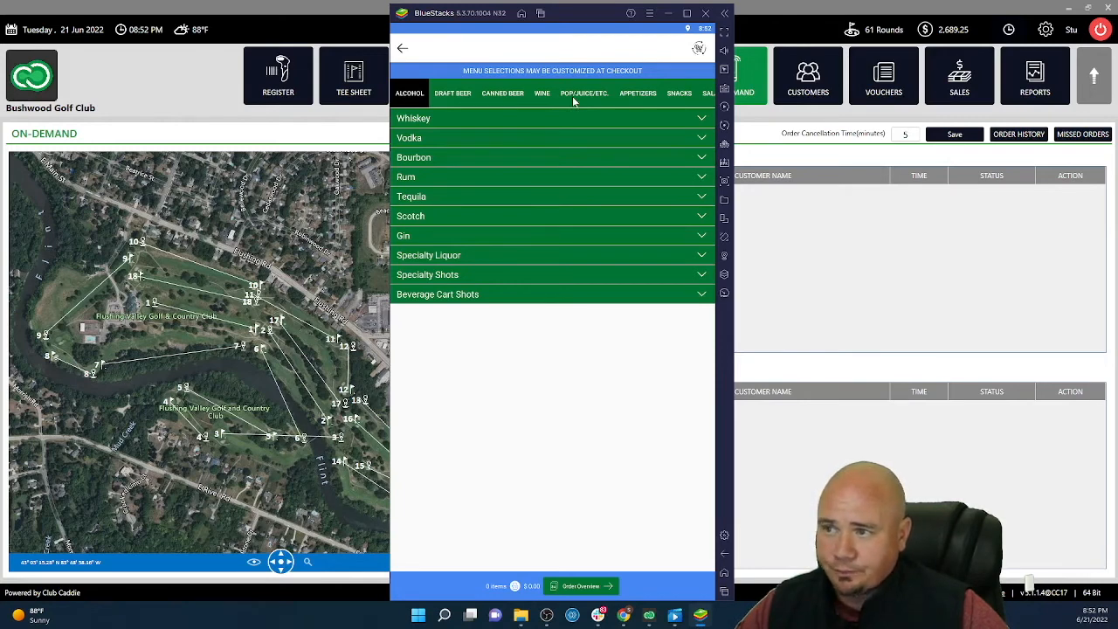
pyautogui.moveTo(627, 105)
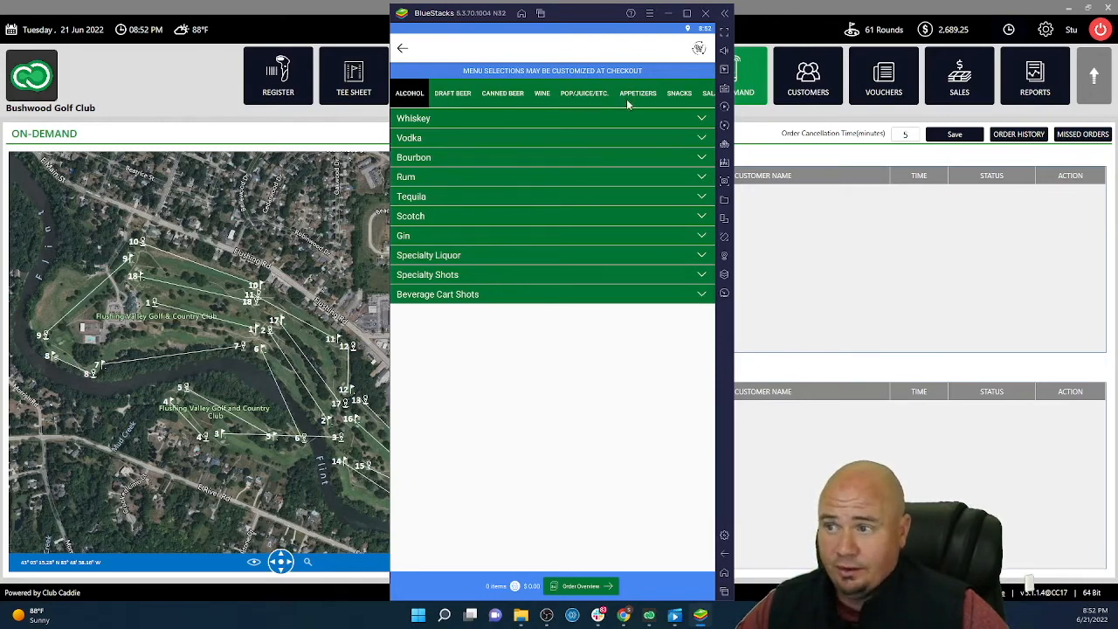
pyautogui.moveTo(653, 97)
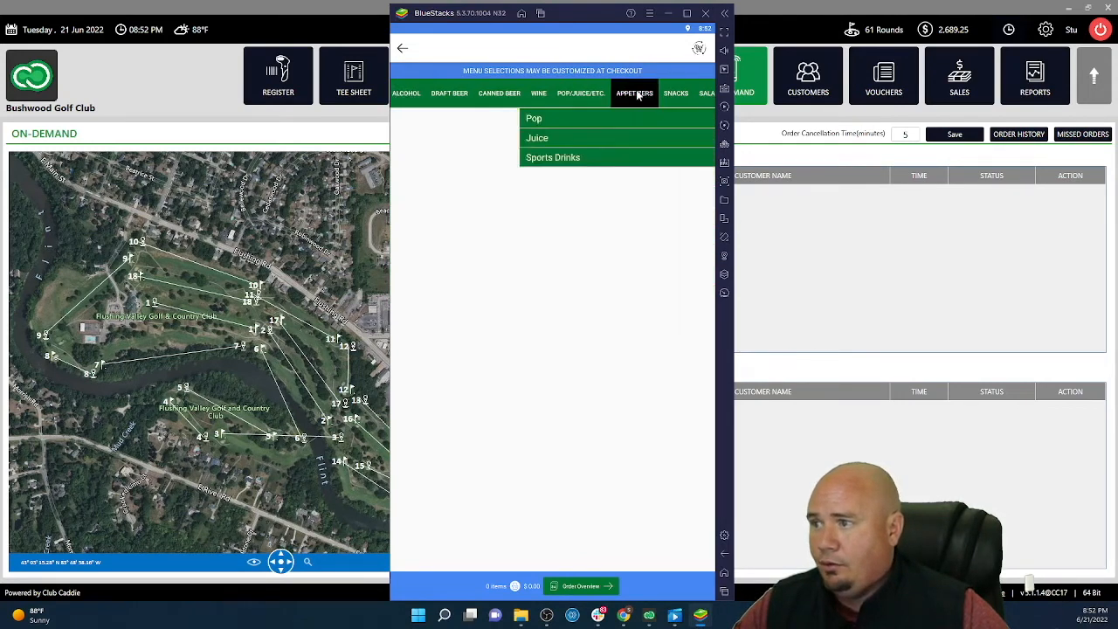
# Add Buffalo Chicken Nachos from Appetizers with a ticked customisation option, one item in the cart
pyautogui.click(635, 94)
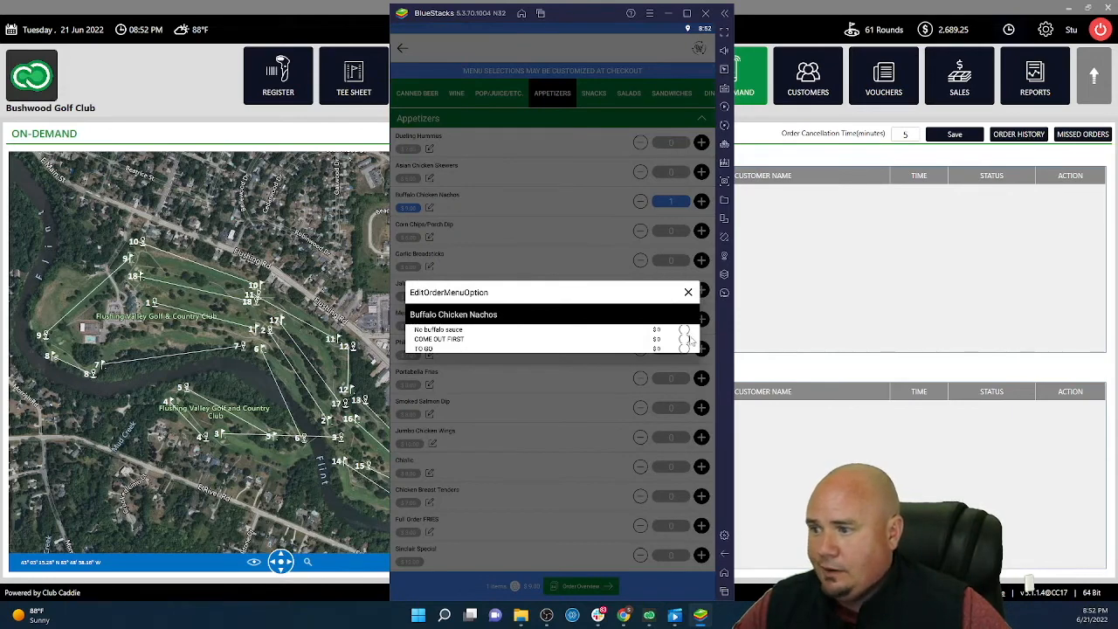
pyautogui.click(684, 328)
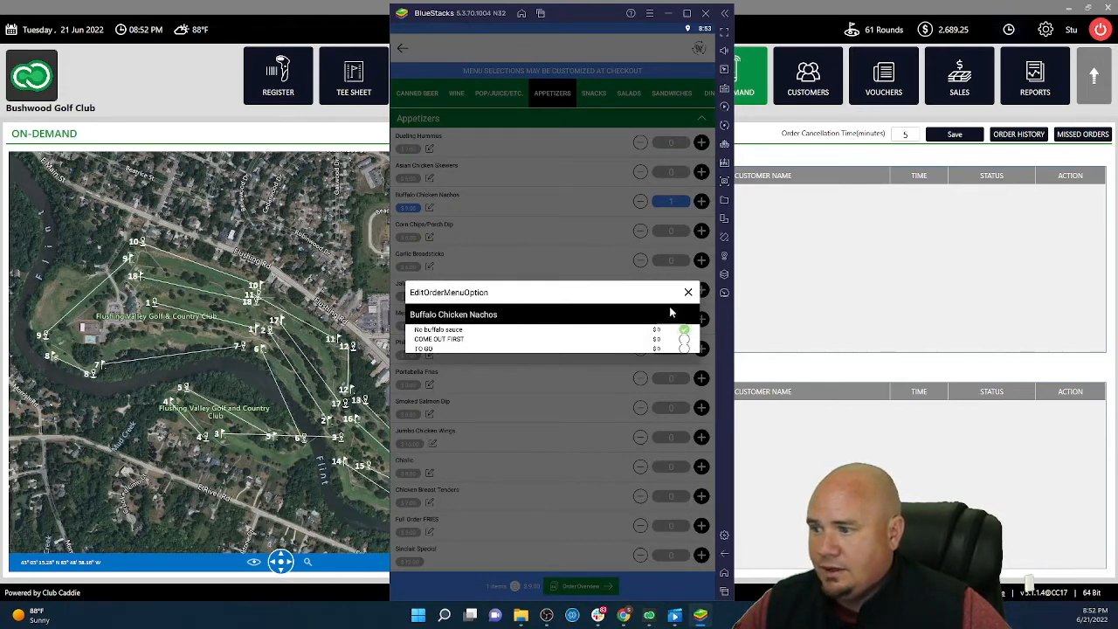
pyautogui.click(689, 291)
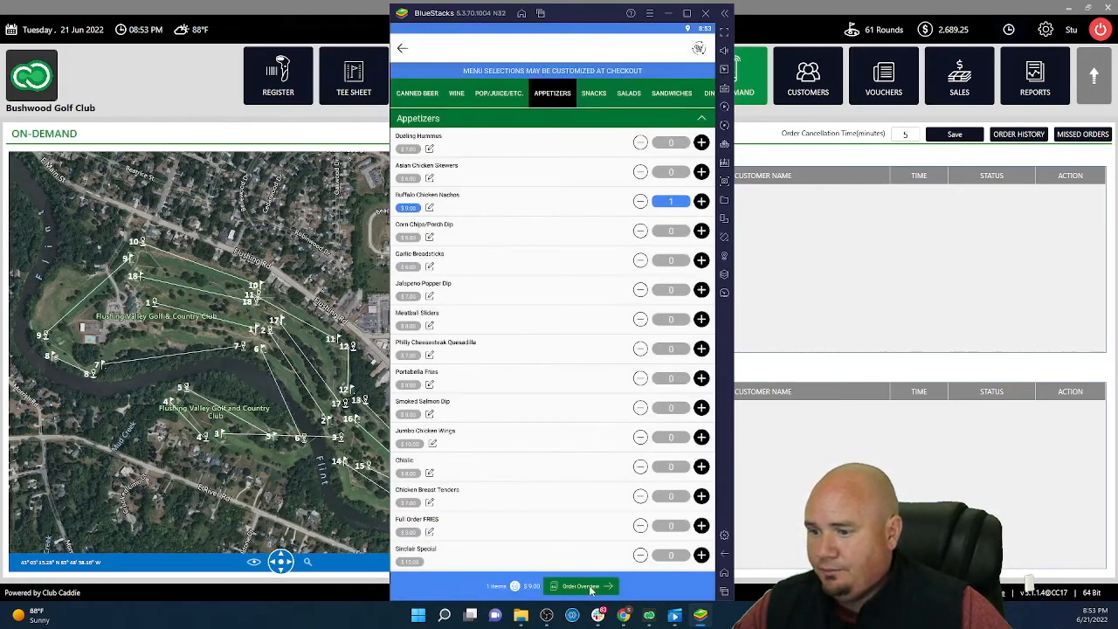
# In Order Overview add a 2.00 tip and instructions 'Test' and 'Ranch please', bringing the order to $11.54
pyautogui.click(582, 587)
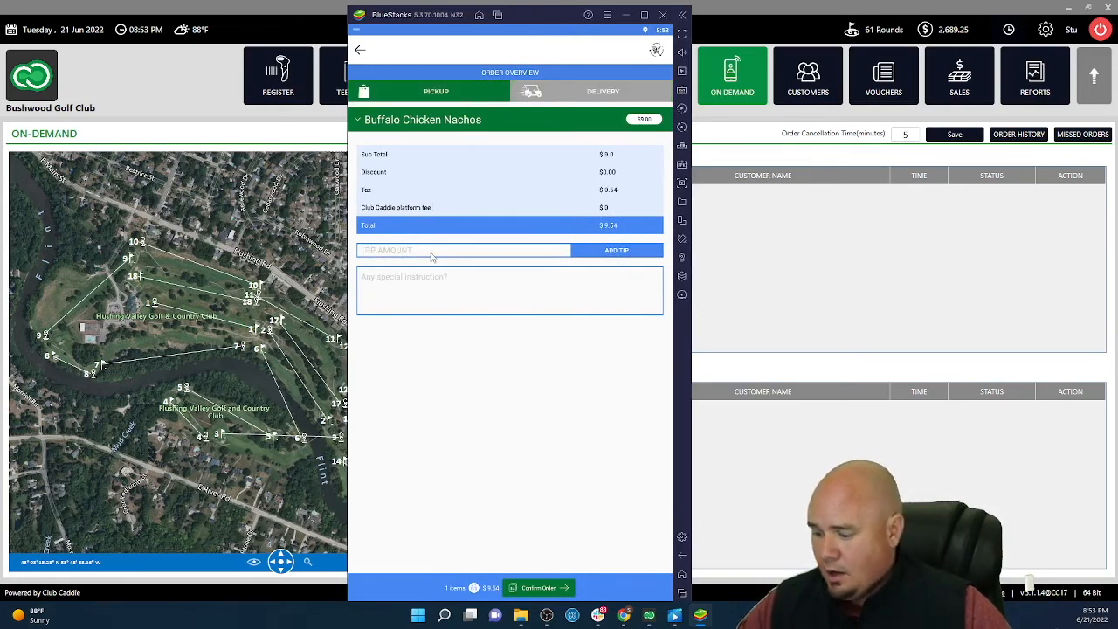
pyautogui.write('2.00')
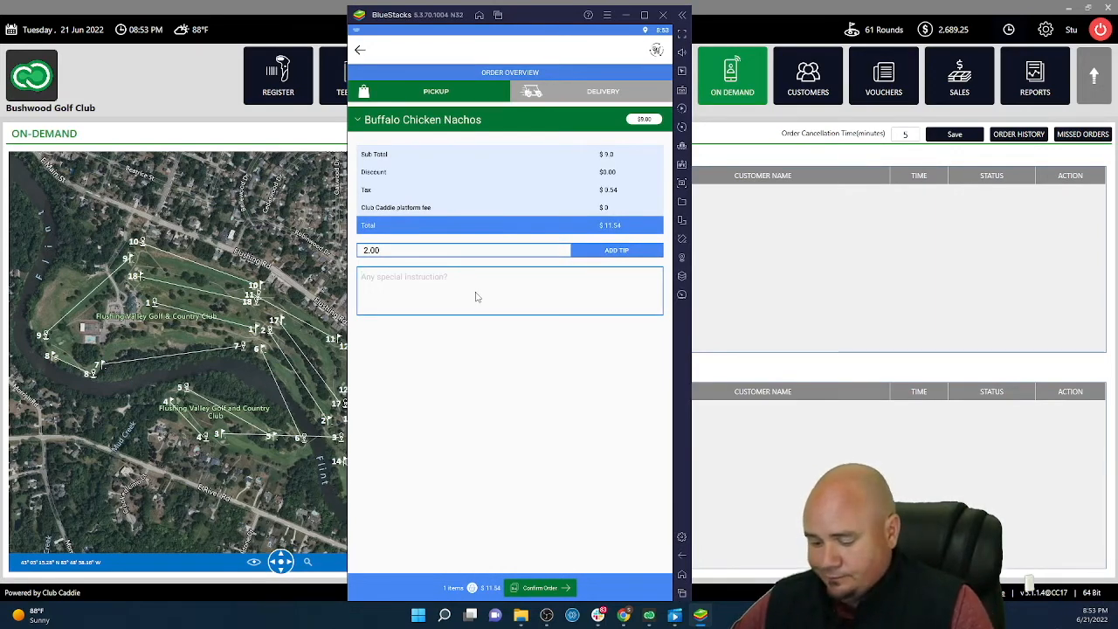
pyautogui.write('Test')
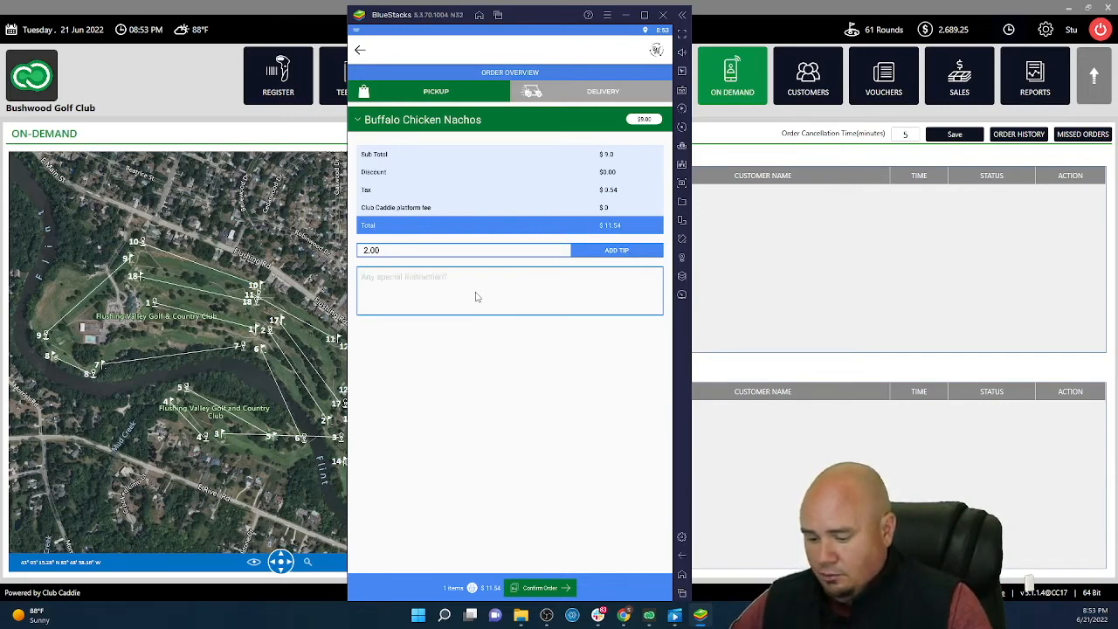
pyautogui.write('Ranch please')
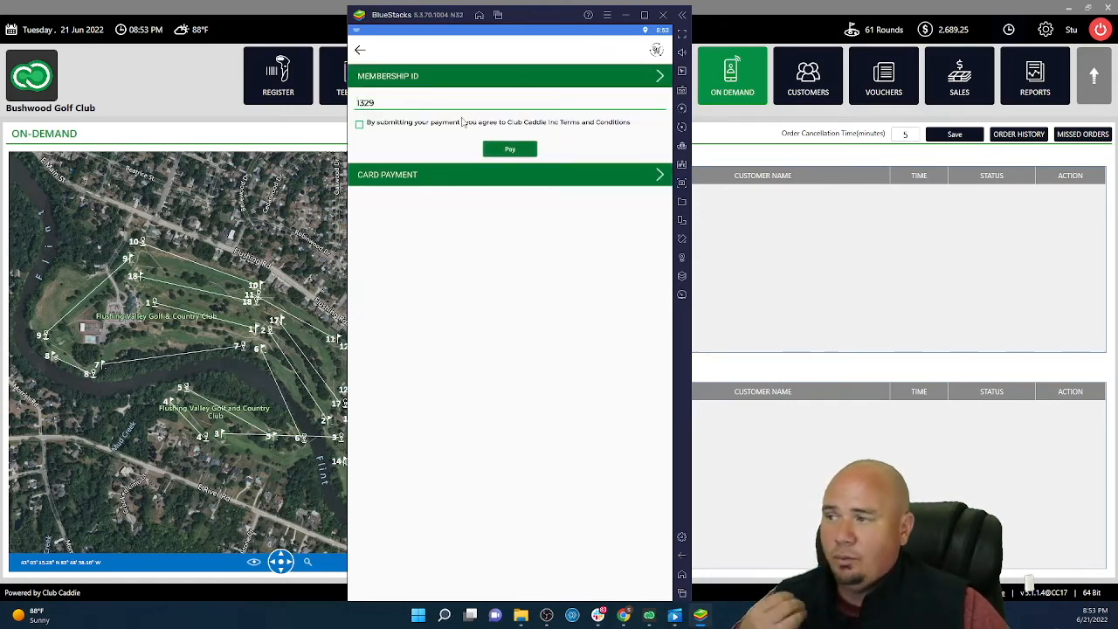
# Accept the terms and pay the nachos order by Membership ID so it lands on the On Demand pickup list
pyautogui.click(360, 124)
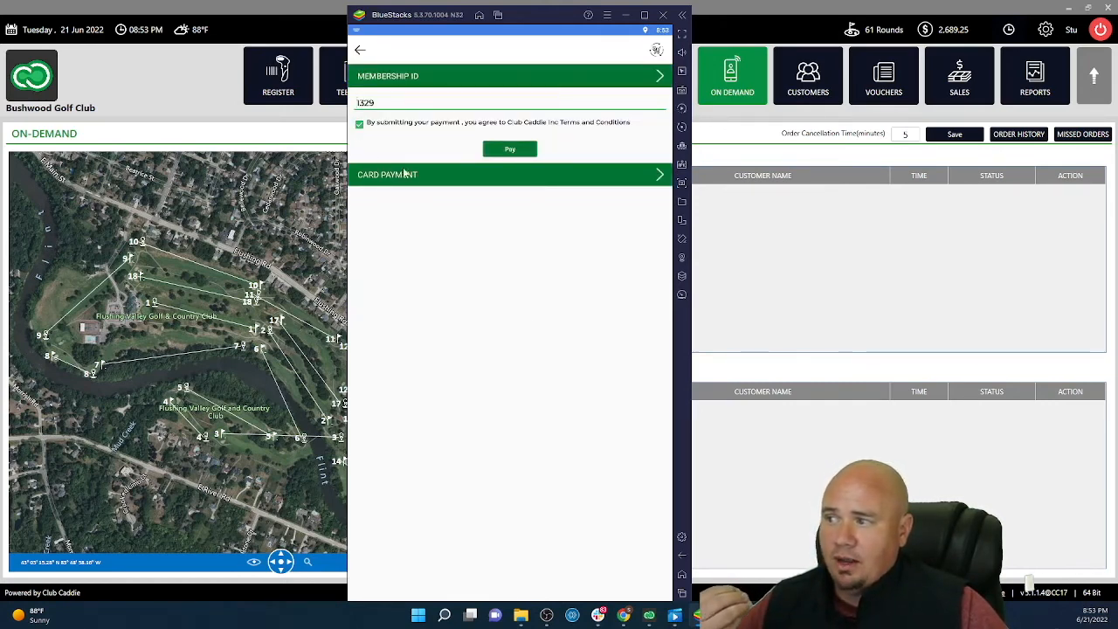
pyautogui.moveTo(437, 178)
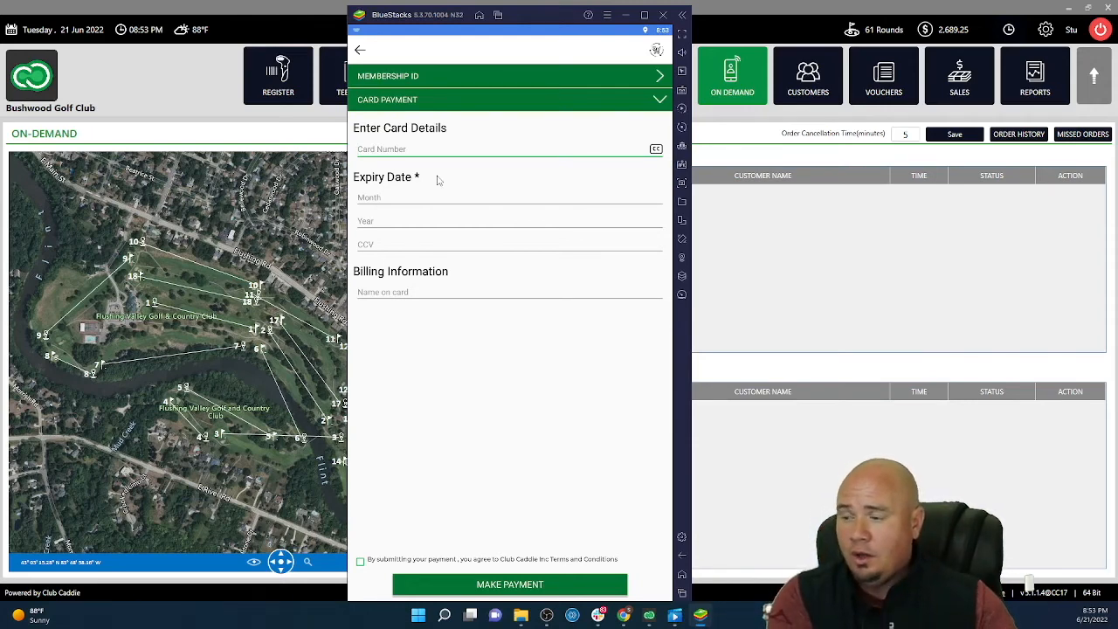
pyautogui.click(510, 76)
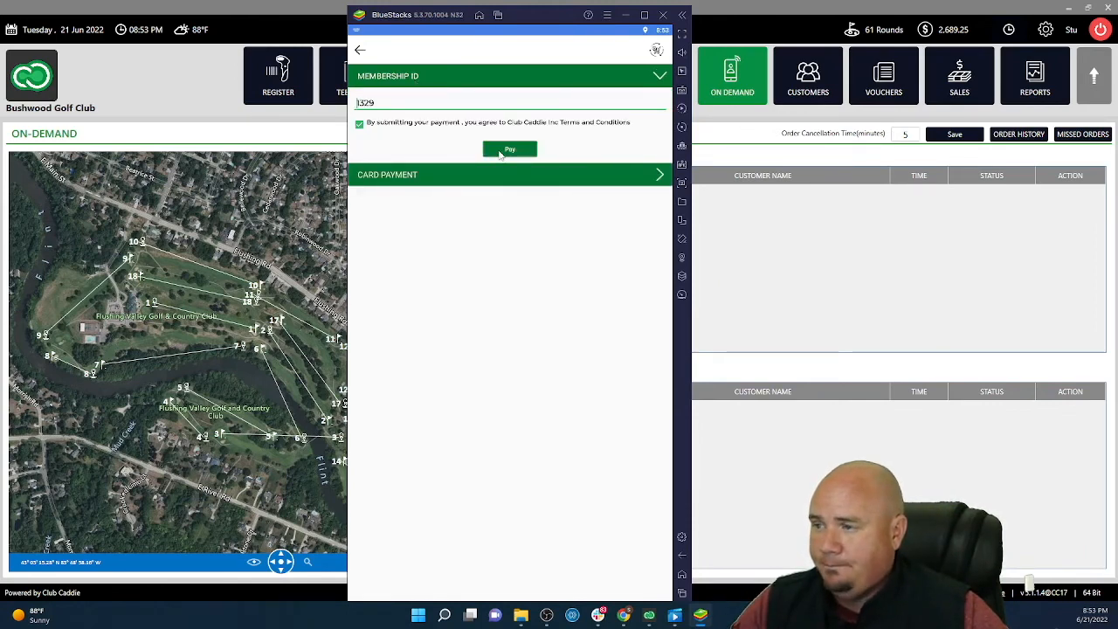
pyautogui.click(510, 148)
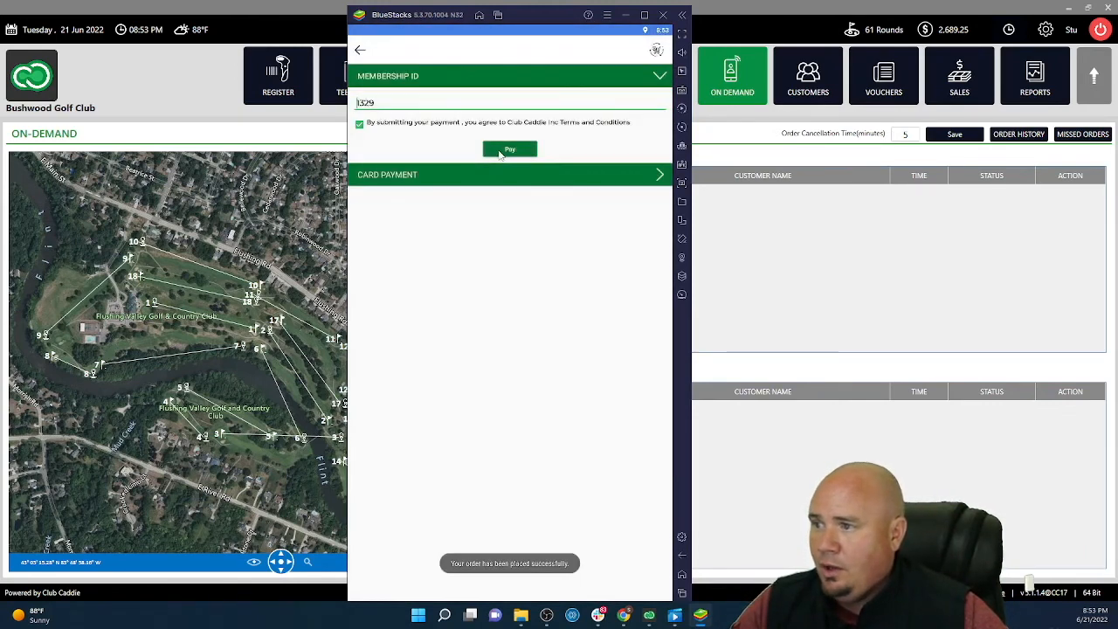
pyautogui.click(511, 148)
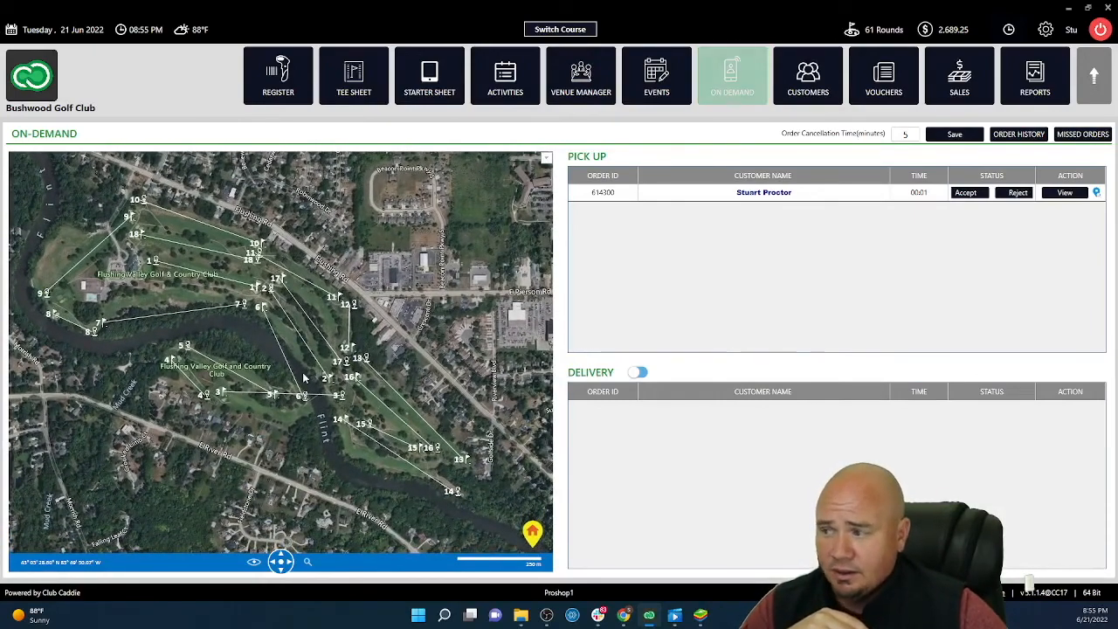
pyautogui.moveTo(772, 196)
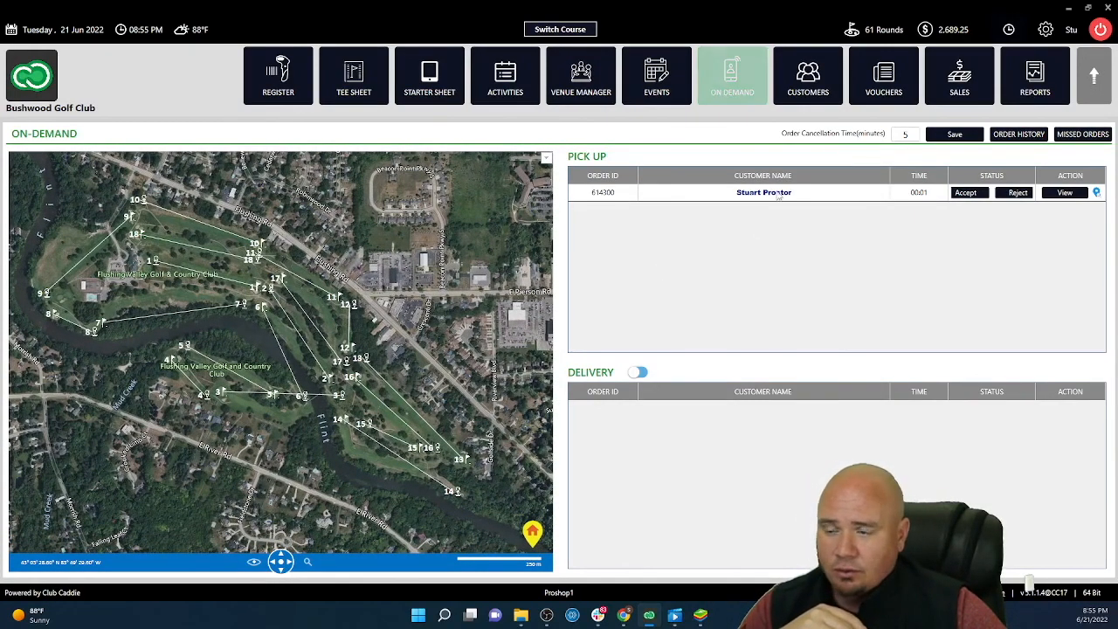